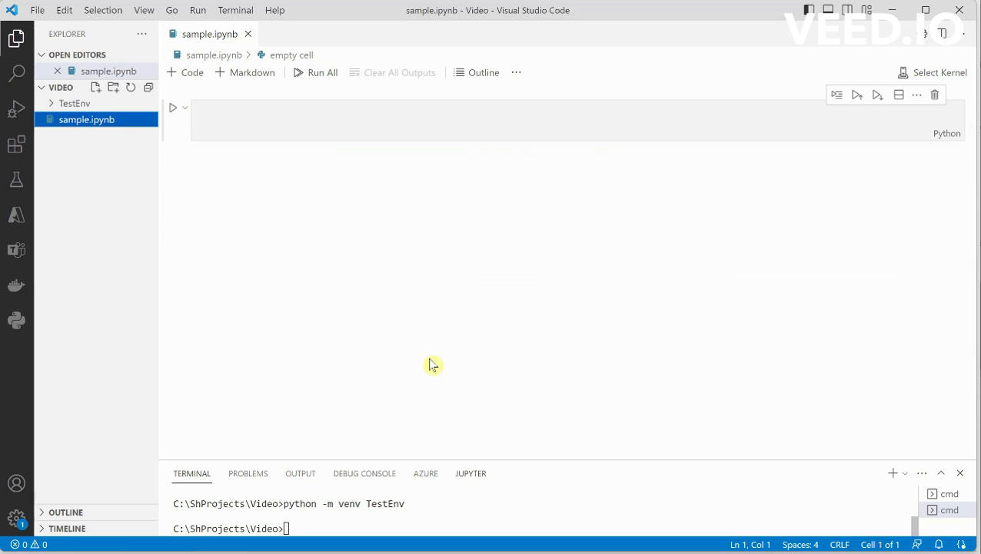
# - Run '! pip install tiktoken' in the first cell and add an empty cell below
pyautogui.click(319, 117)
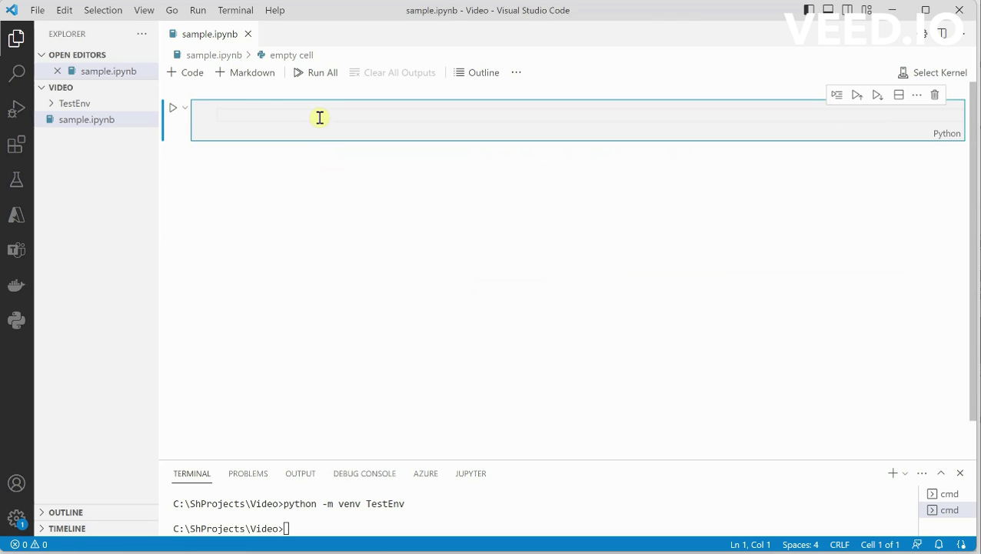
pyautogui.moveTo(321, 116)
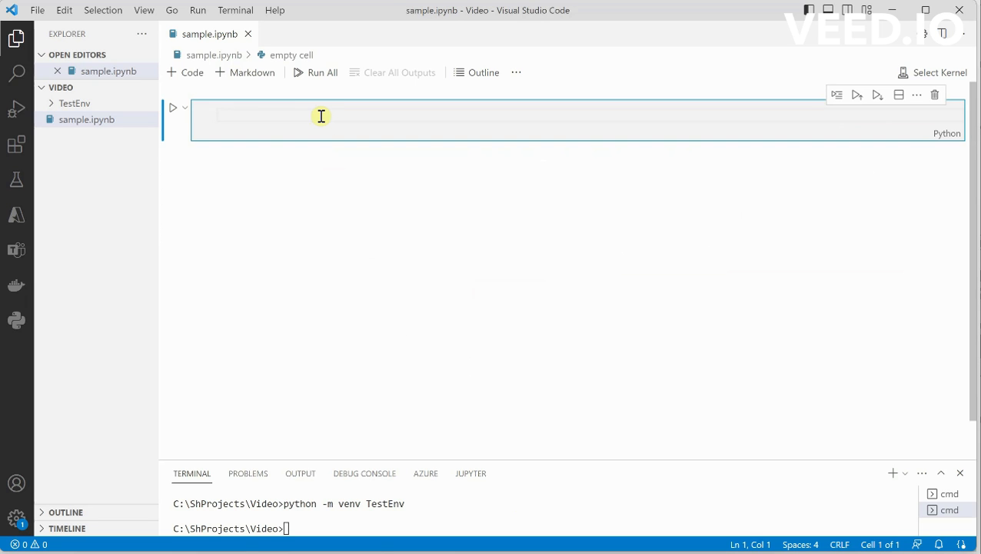
pyautogui.write('! pip')
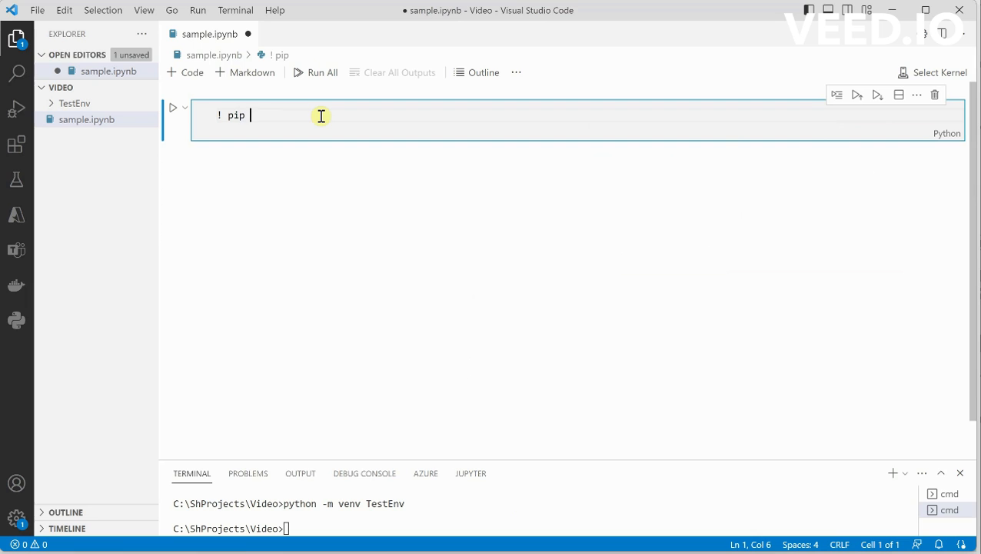
pyautogui.write('install to')
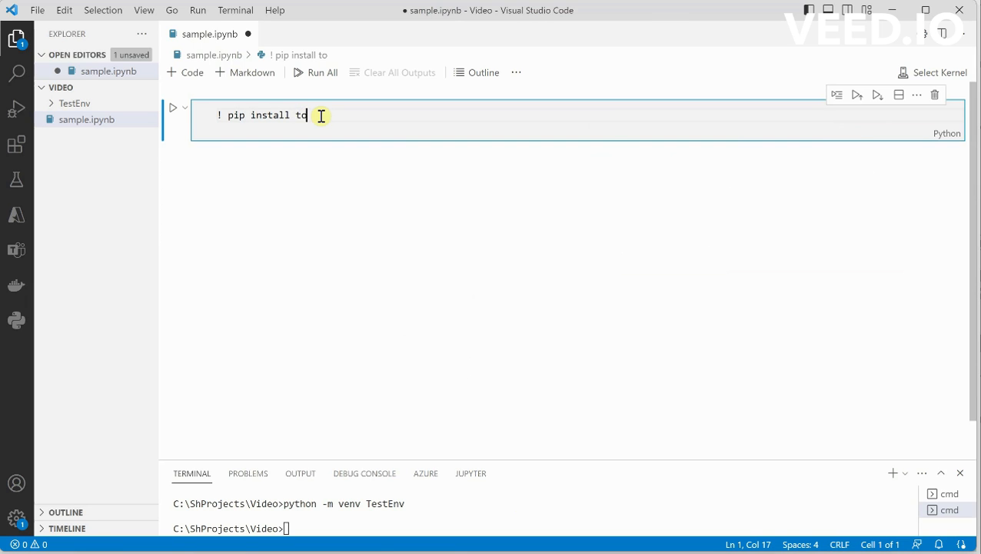
pyautogui.write('iktoke')
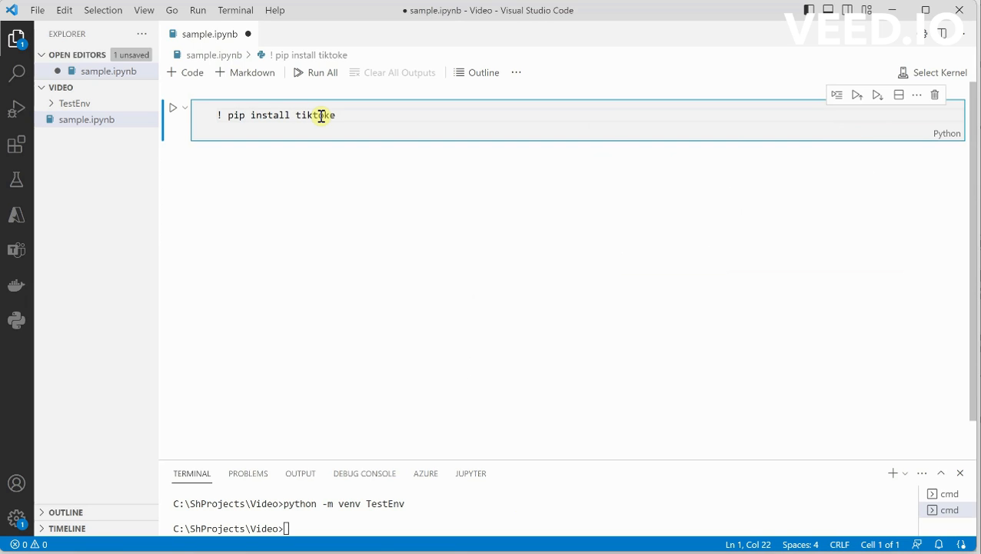
pyautogui.write('n')
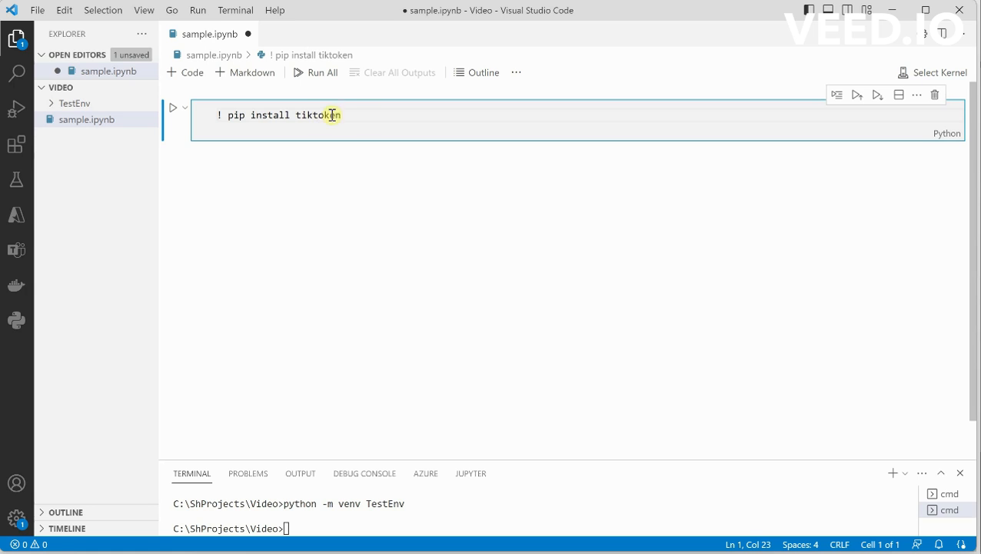
pyautogui.click(175, 108)
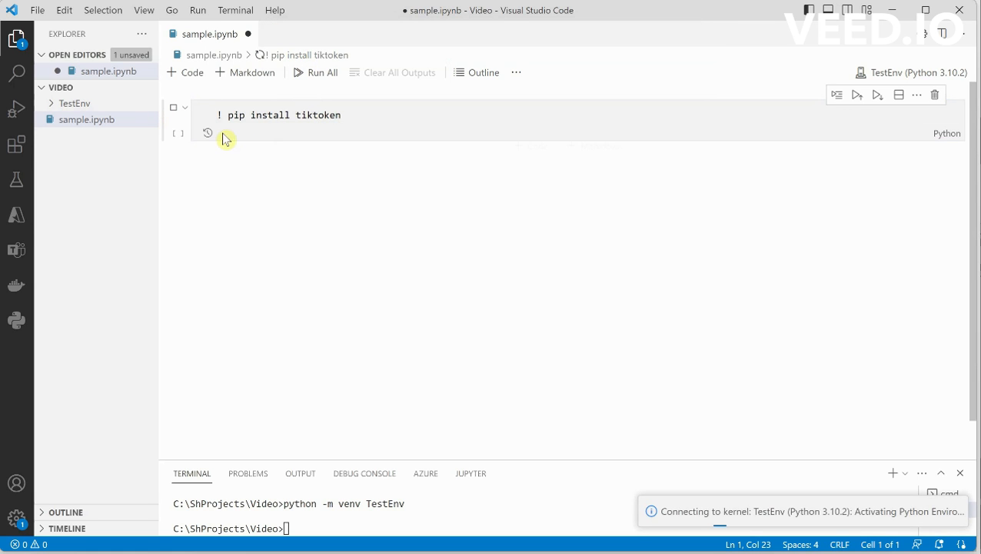
pyautogui.moveTo(16, 112)
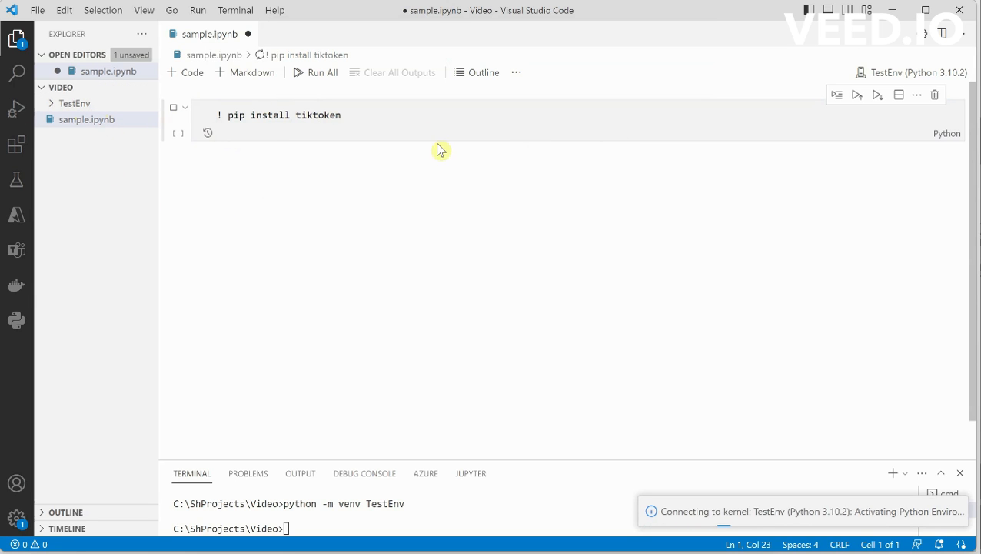
pyautogui.click(857, 95)
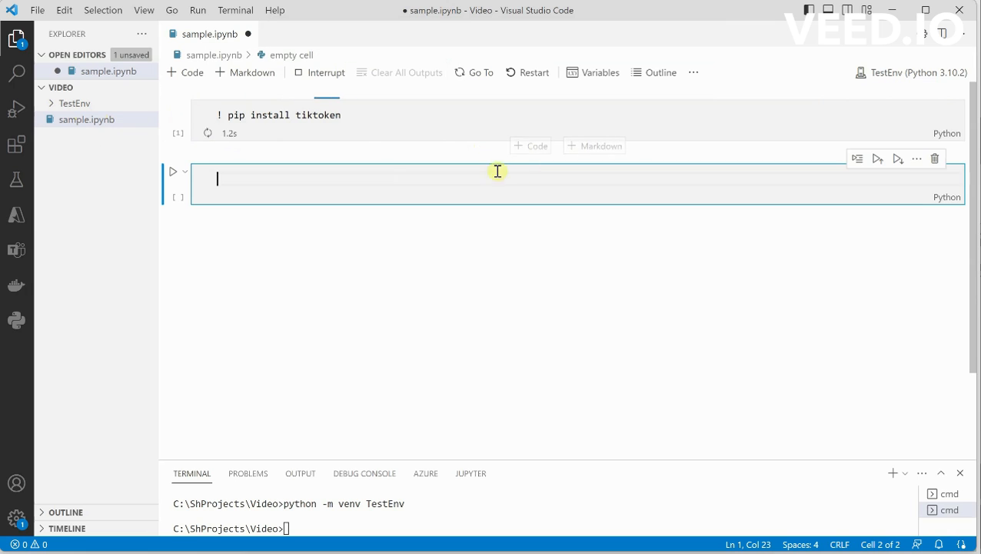
# - Enter and run 'import tiktoken' in the second cell, bringing up the MODEL_TO_ENCODING source
pyautogui.write('import tikt')
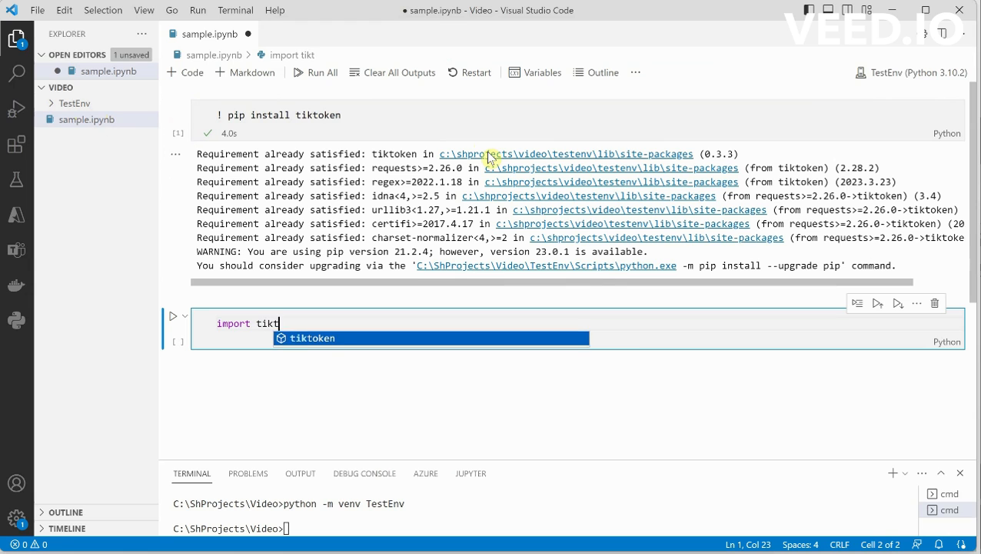
pyautogui.press('Tab')
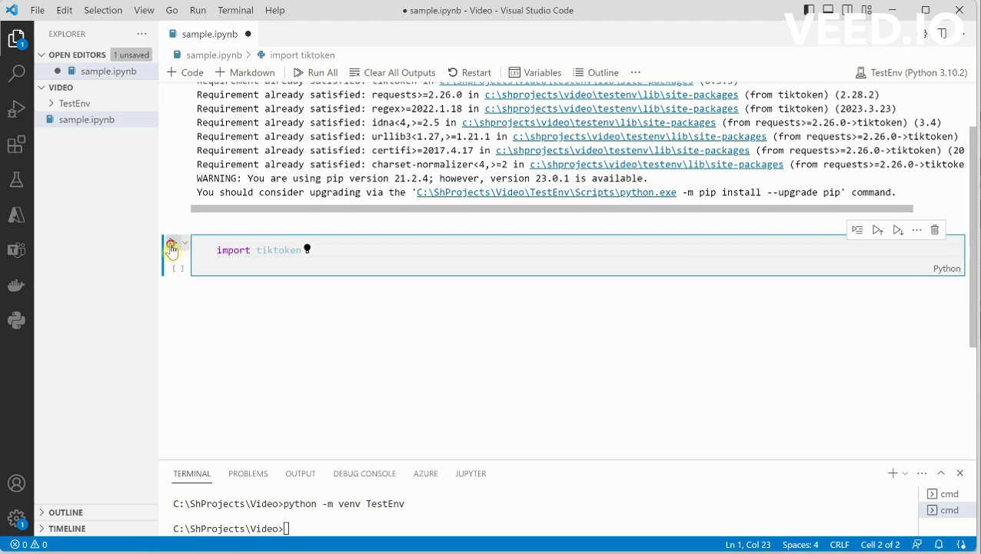
pyautogui.click(172, 249)
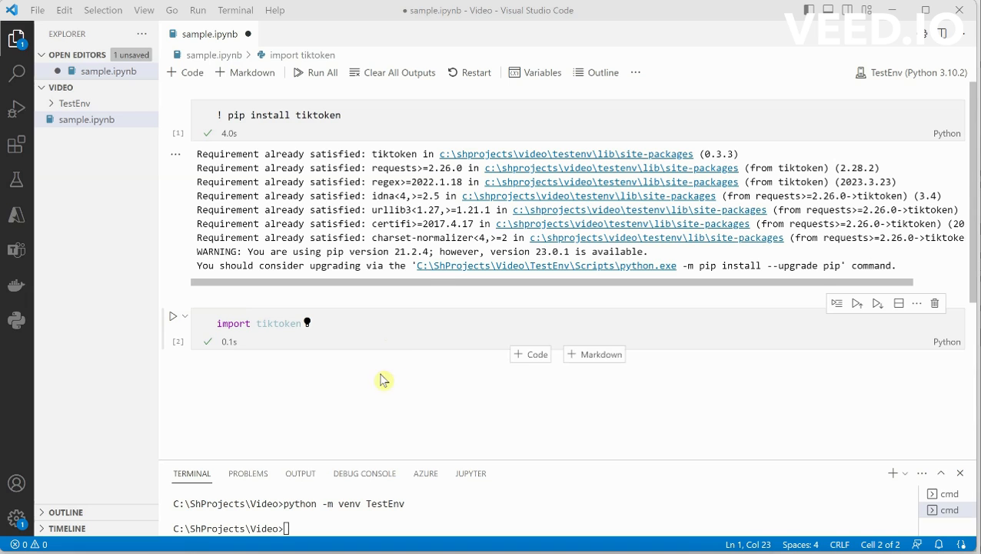
pyautogui.click(529, 353)
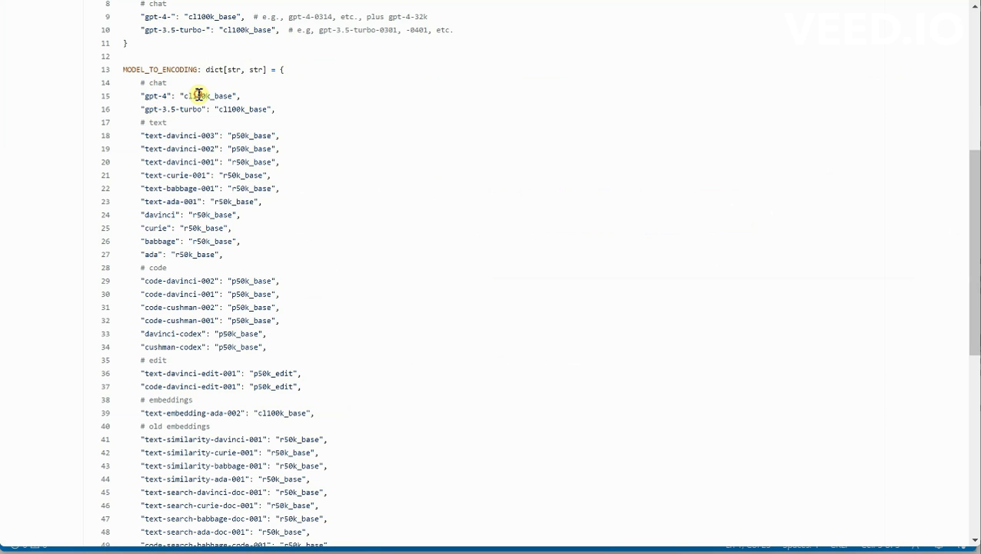
# - Select cl100k_base, the encoding mapped to gpt-4, in the MODEL_TO_ENCODING table
pyautogui.doubleClick(206, 96)
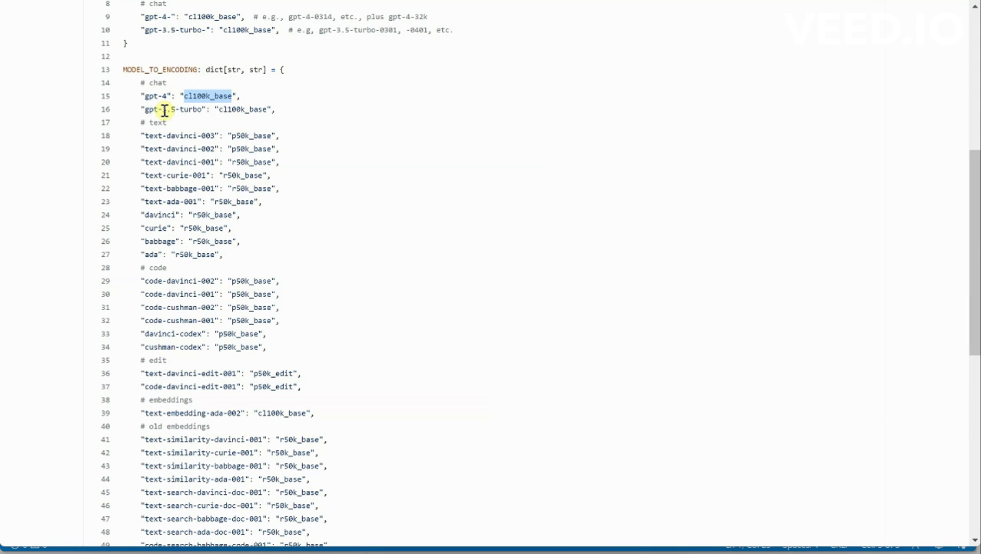
pyautogui.doubleClick(174, 109)
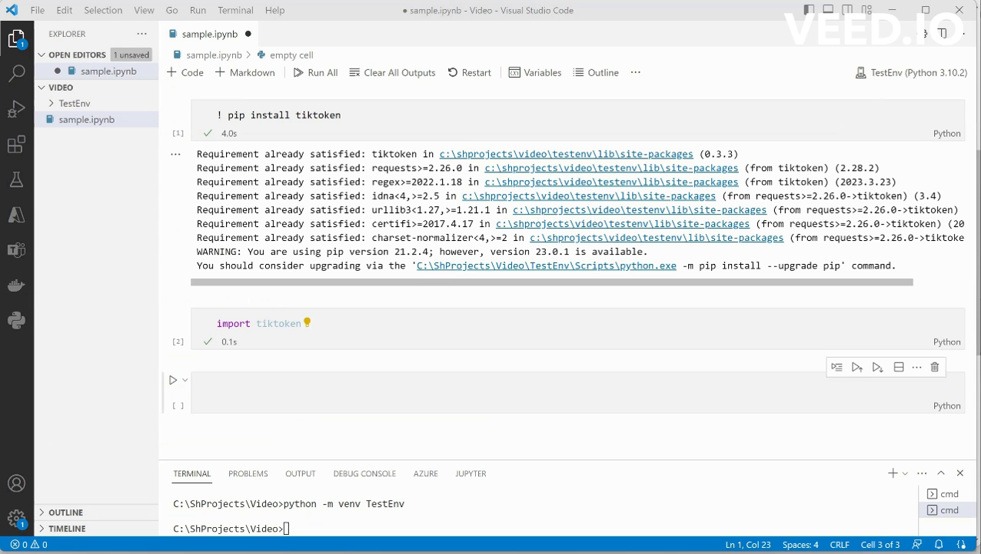
pyautogui.moveTo(341, 395)
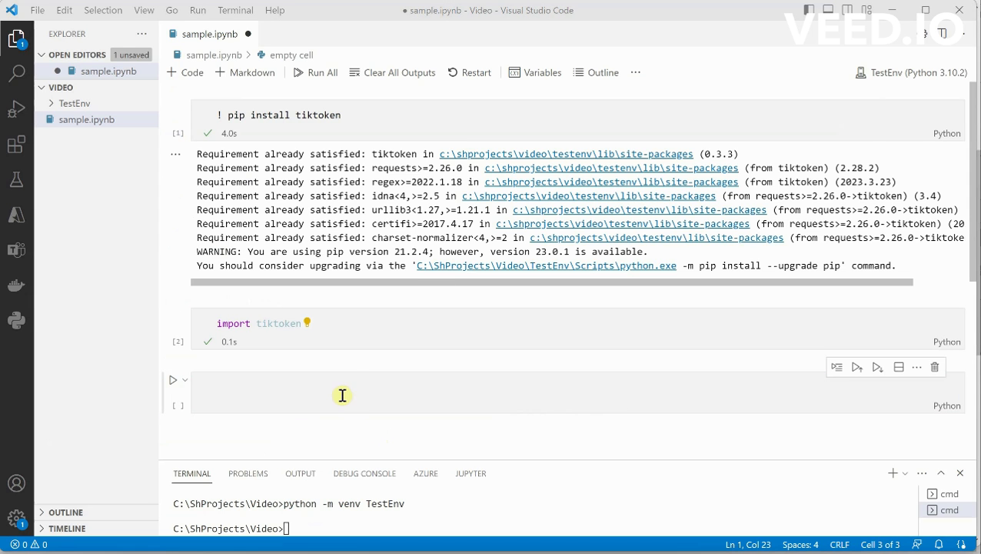
# - Write encoding = tiktoken.get_encoding("cl100k_base") in the third cell
pyautogui.write('encoding =')
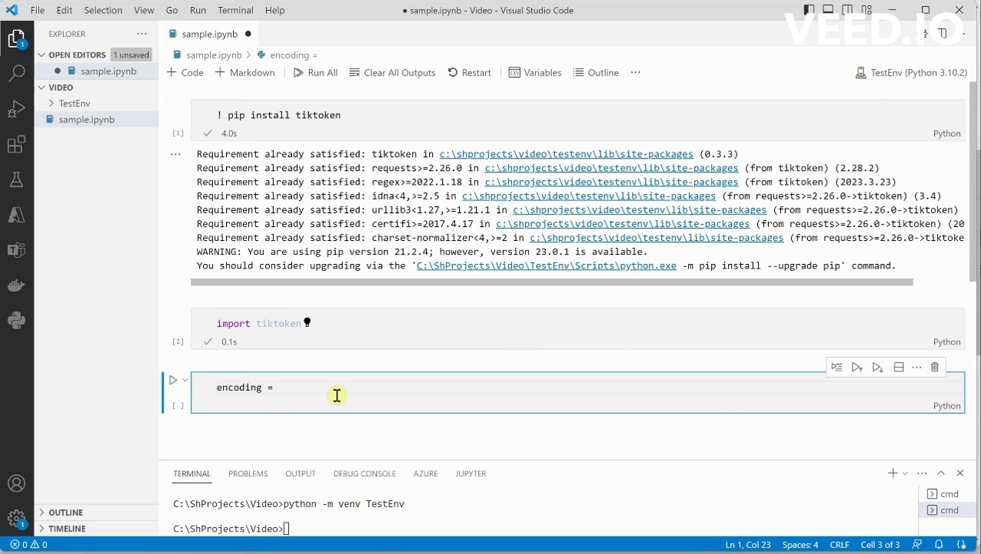
pyautogui.write('tiktoke')
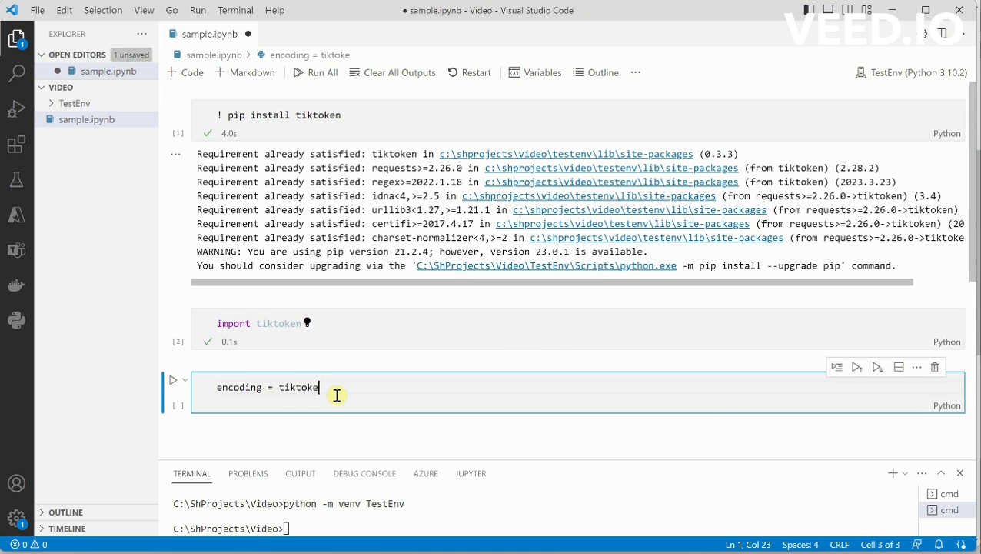
pyautogui.write('.get')
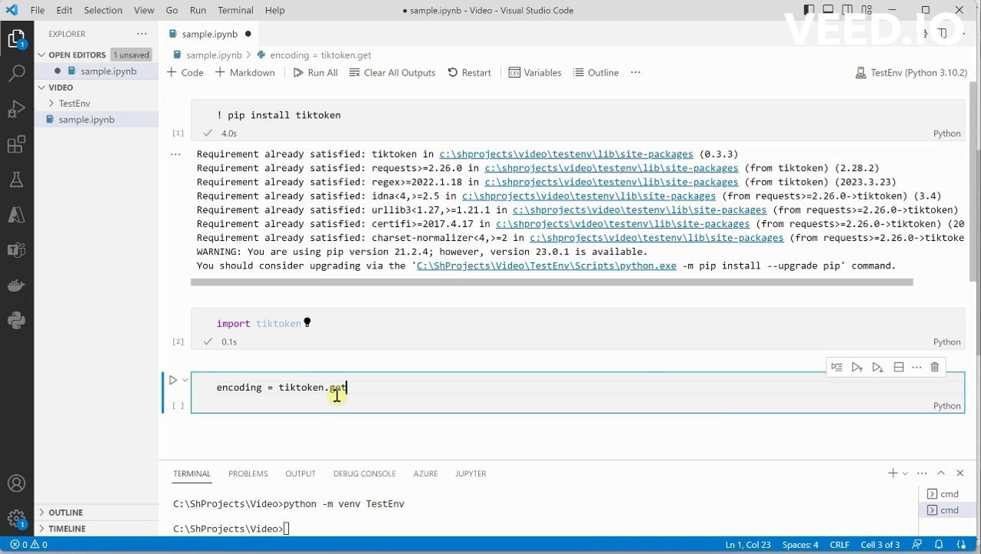
pyautogui.write('_e')
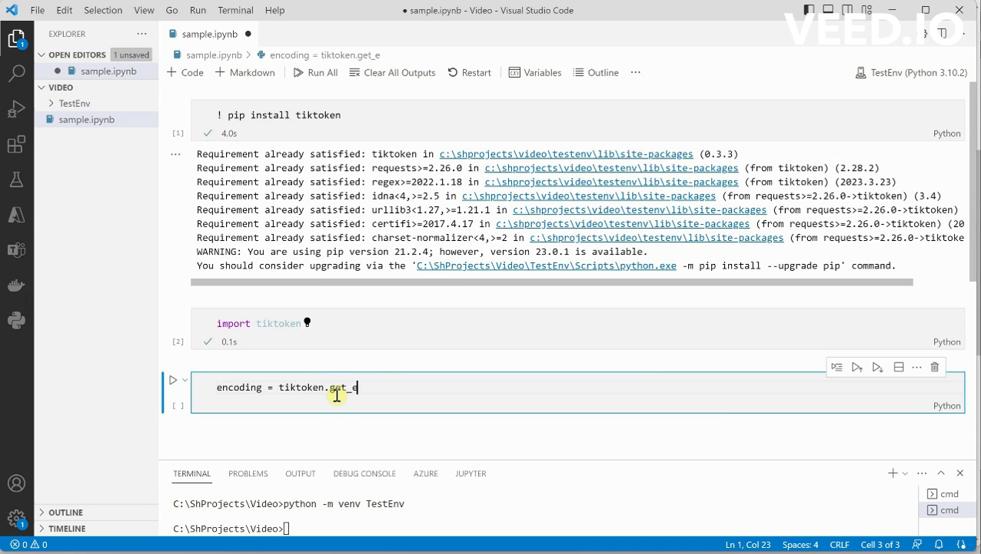
pyautogui.write('ncoding()')
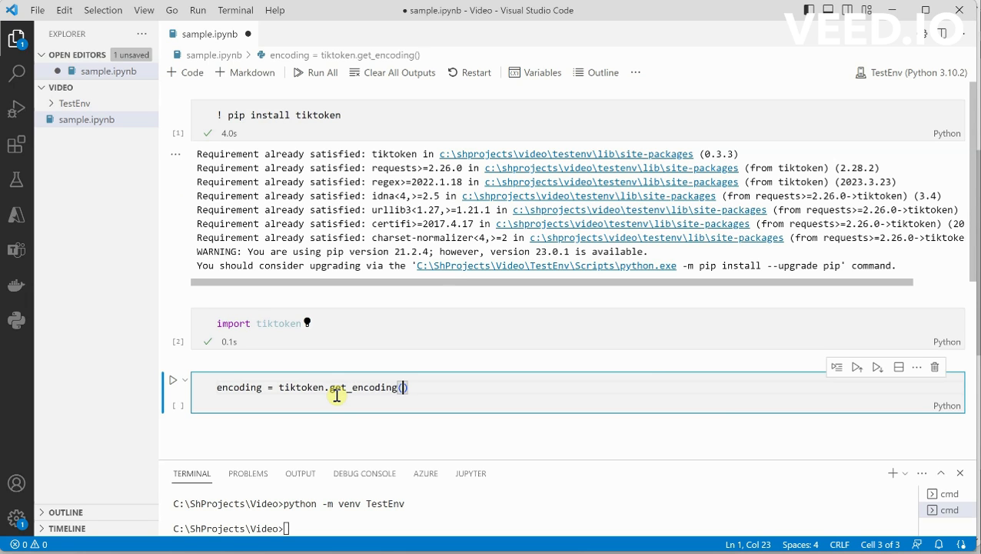
pyautogui.write('""')
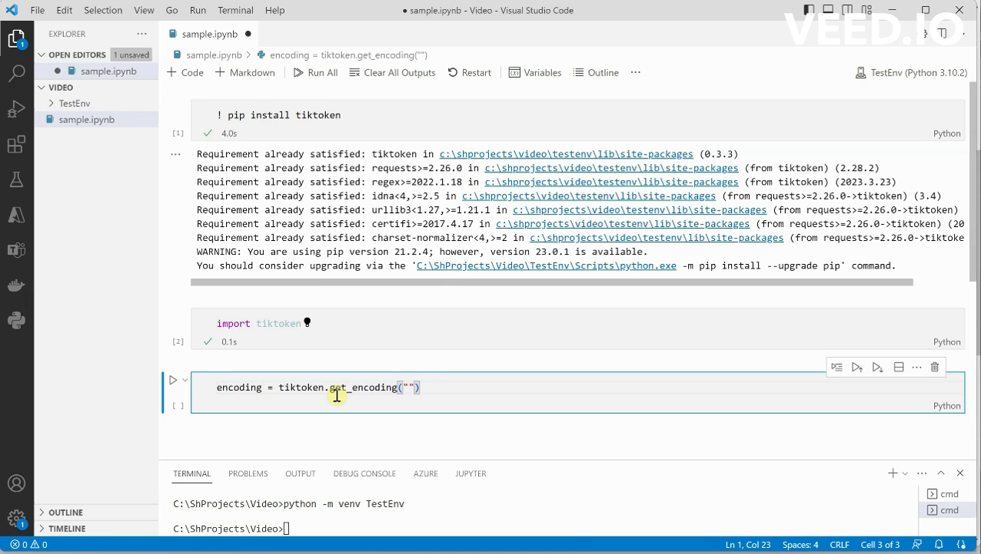
pyautogui.write('cl1')
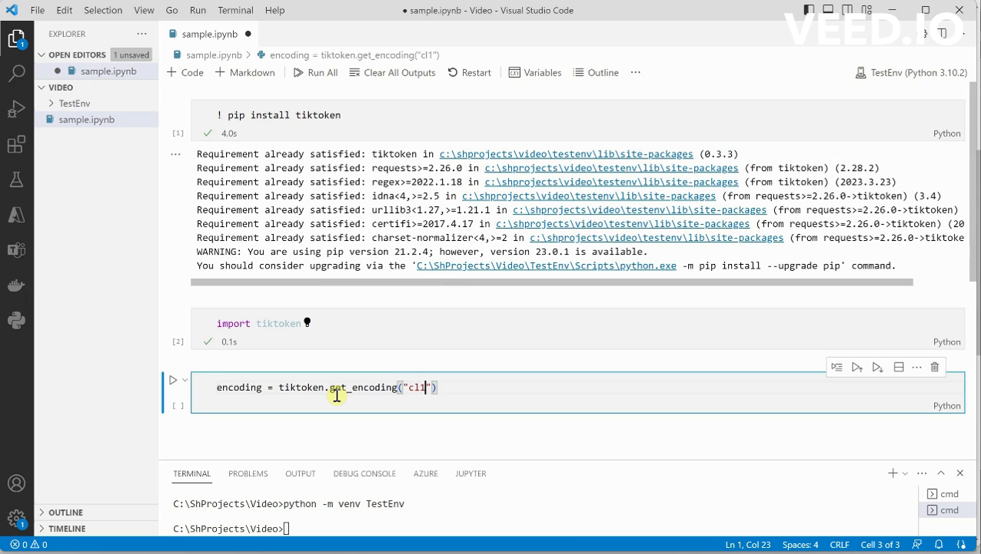
pyautogui.write('00k')
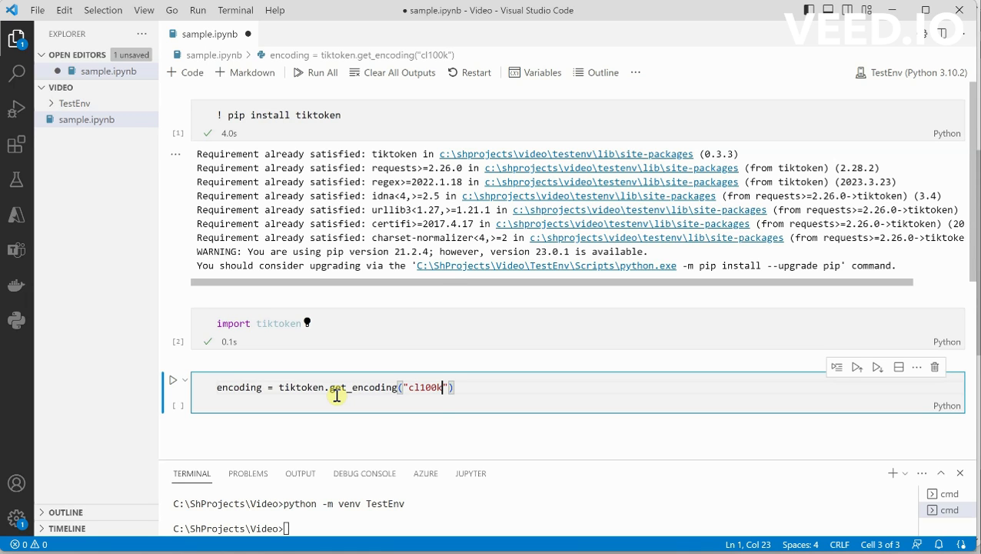
pyautogui.write('_bas')
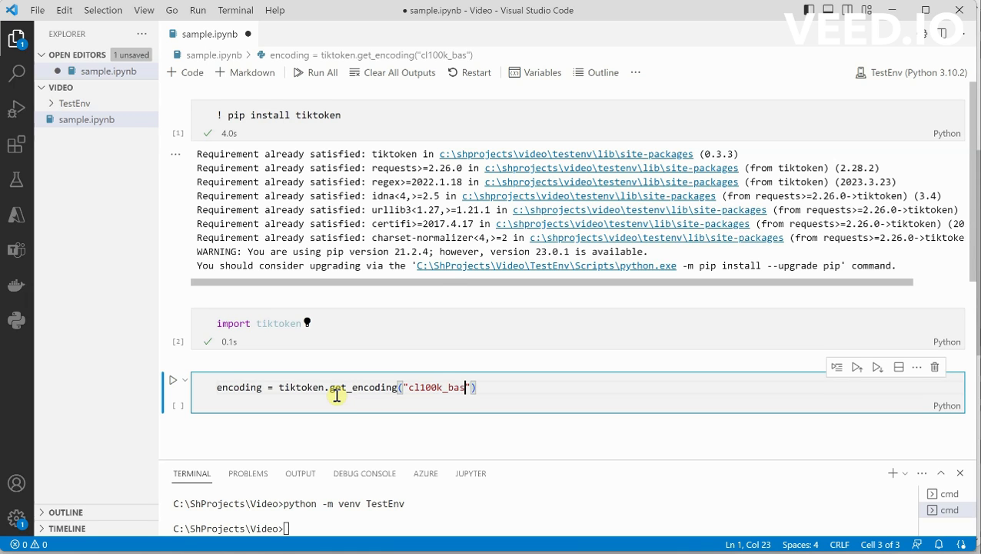
pyautogui.write('e')
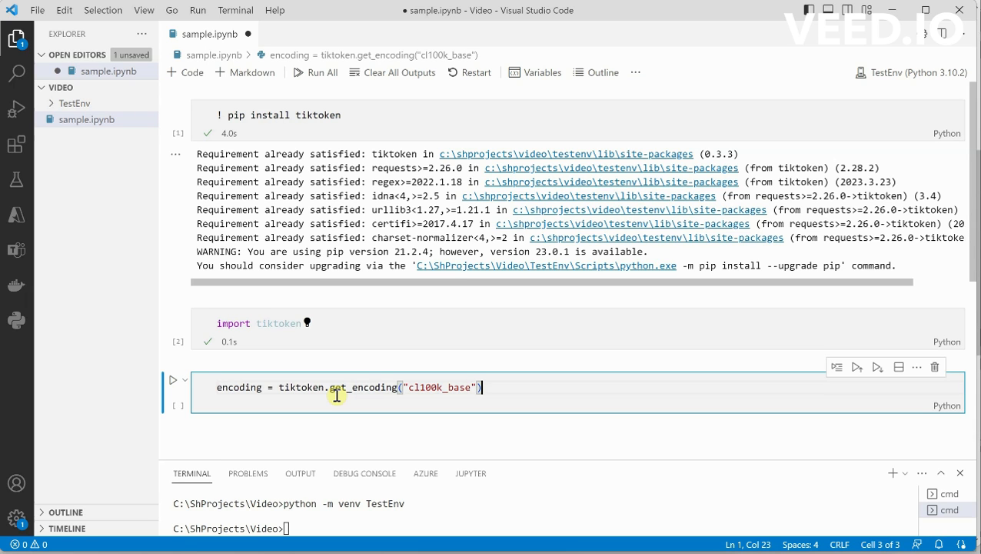
pyautogui.moveTo(272, 400)
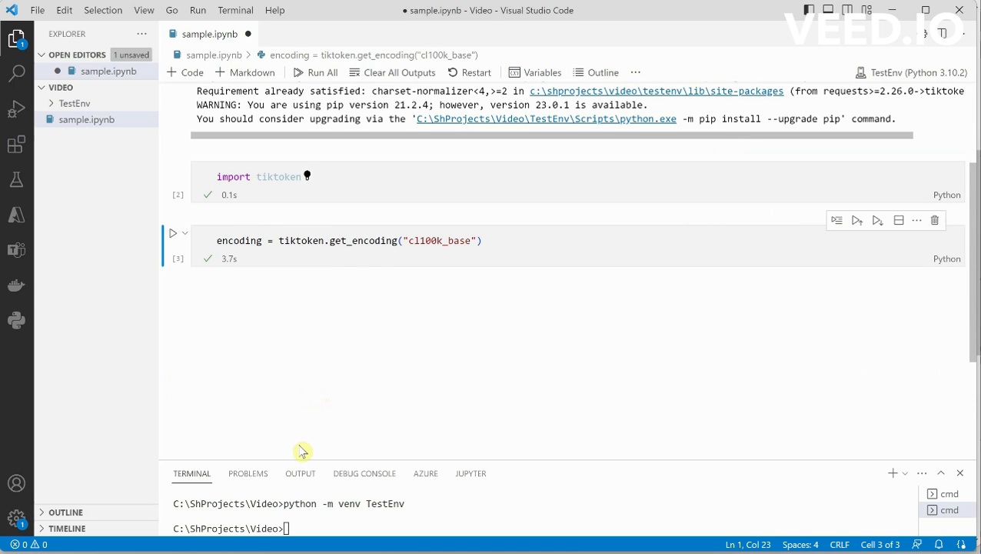
pyautogui.moveTo(288, 432)
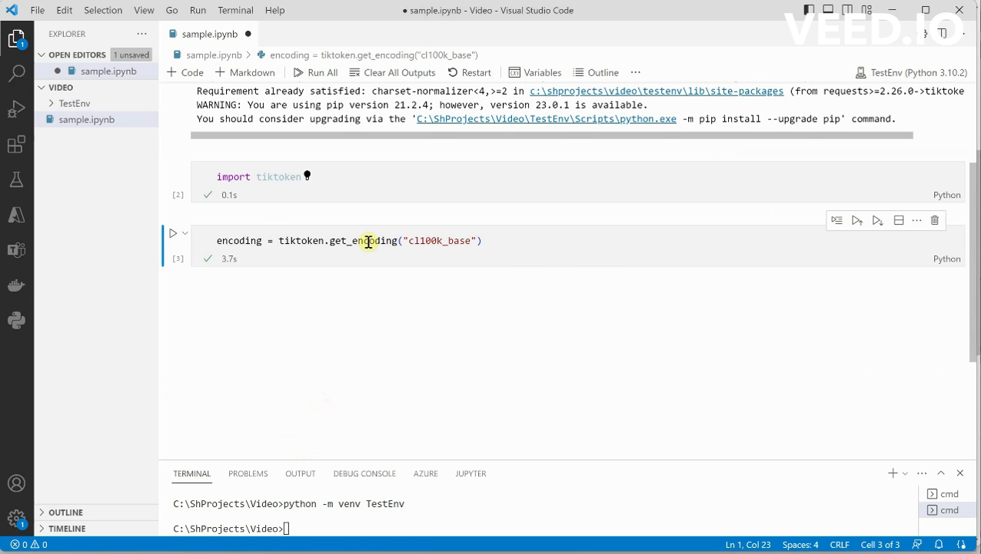
pyautogui.moveTo(310, 250)
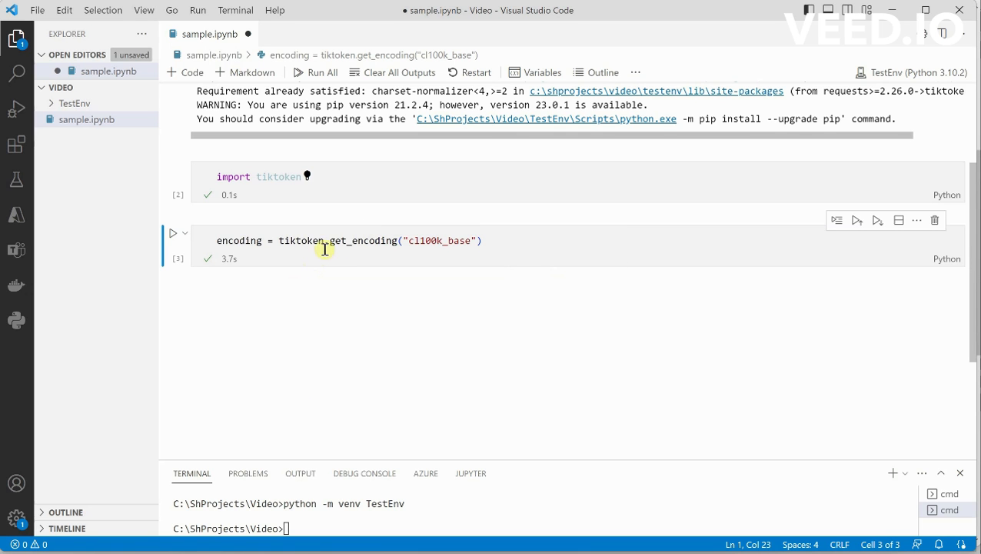
pyautogui.moveTo(244, 259)
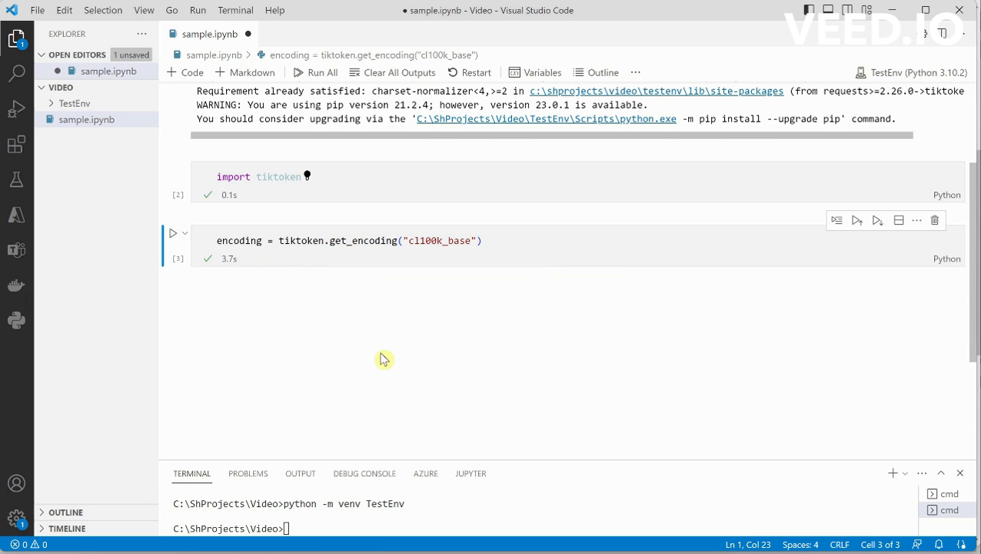
pyautogui.moveTo(448, 245)
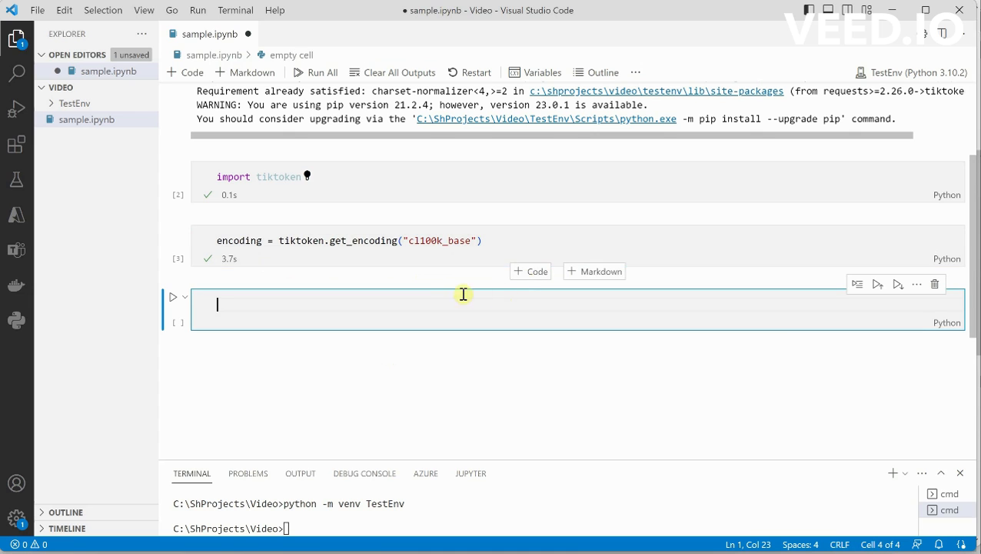
pyautogui.moveTo(420, 299)
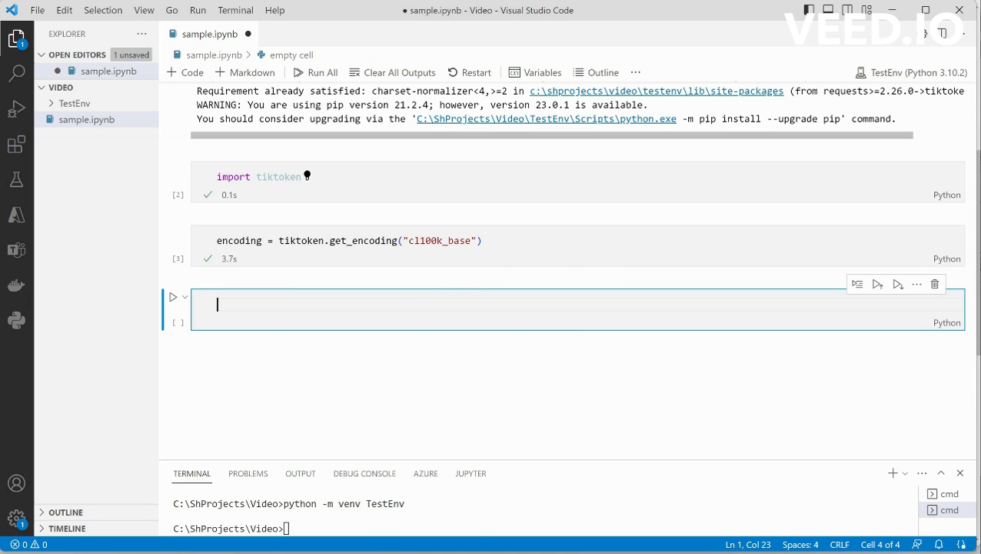
pyautogui.moveTo(395, 307)
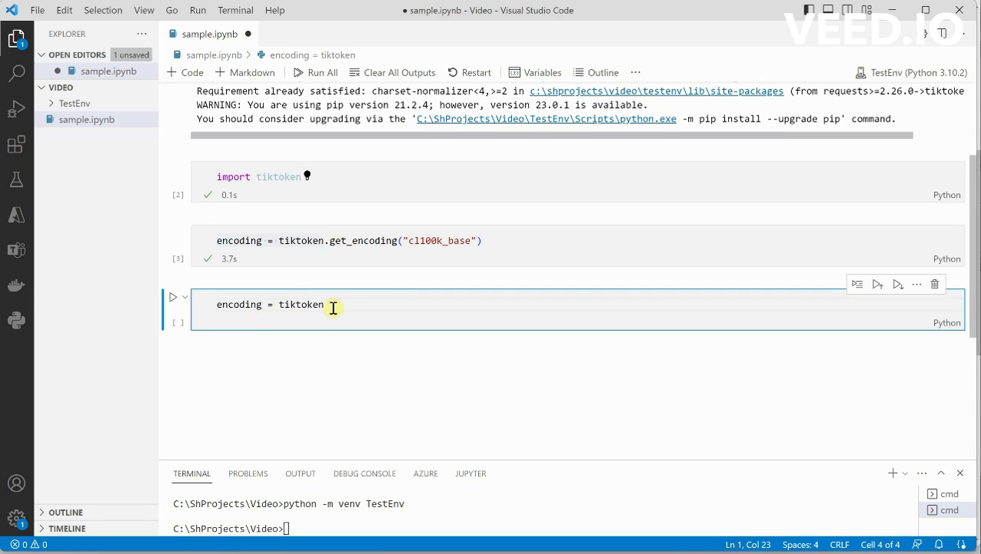
# - Write and run encoding = tiktoken.encoding_for_model("gpt-3.5-turbo") in the fourth cell
pyautogui.write('.encod')
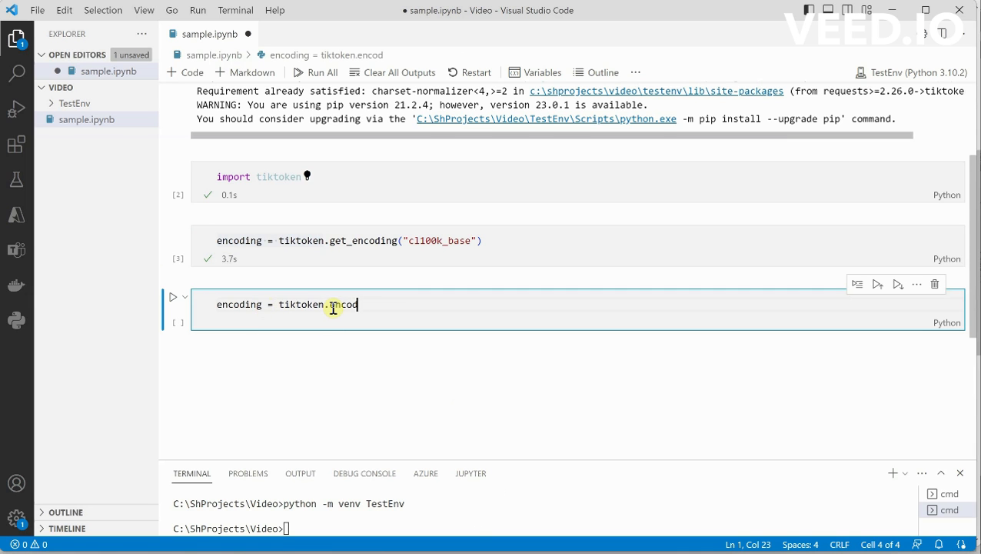
pyautogui.write('ing_for')
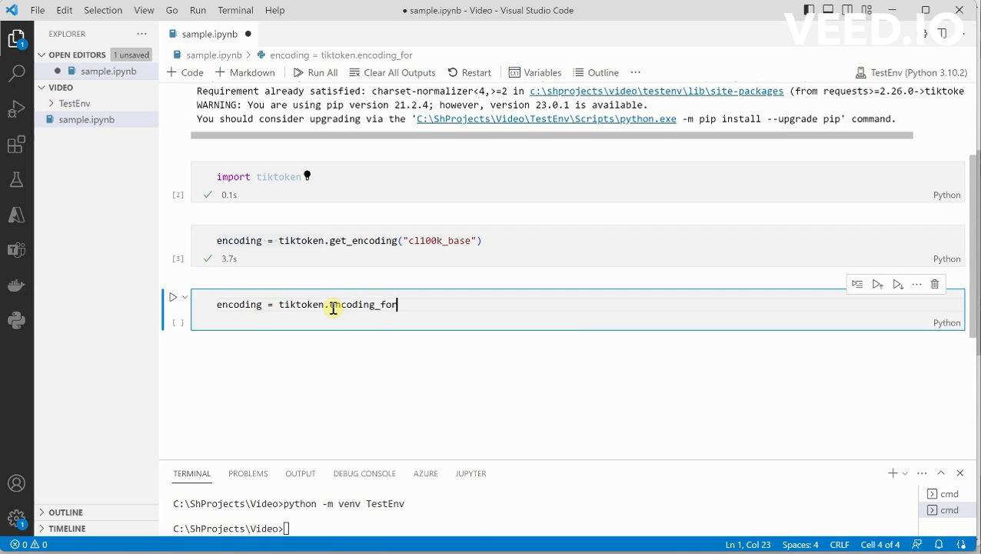
pyautogui.write('nomdel')
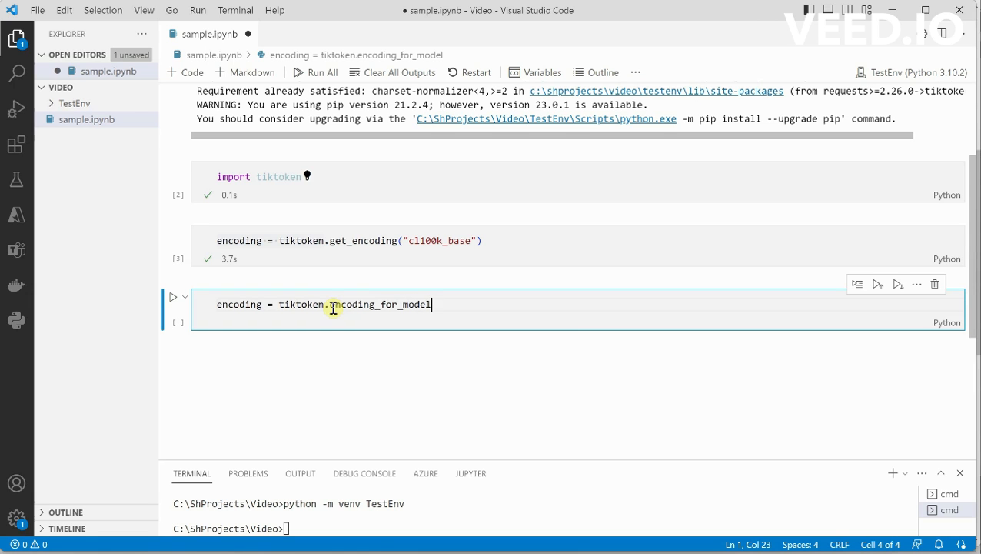
pyautogui.write('("")')
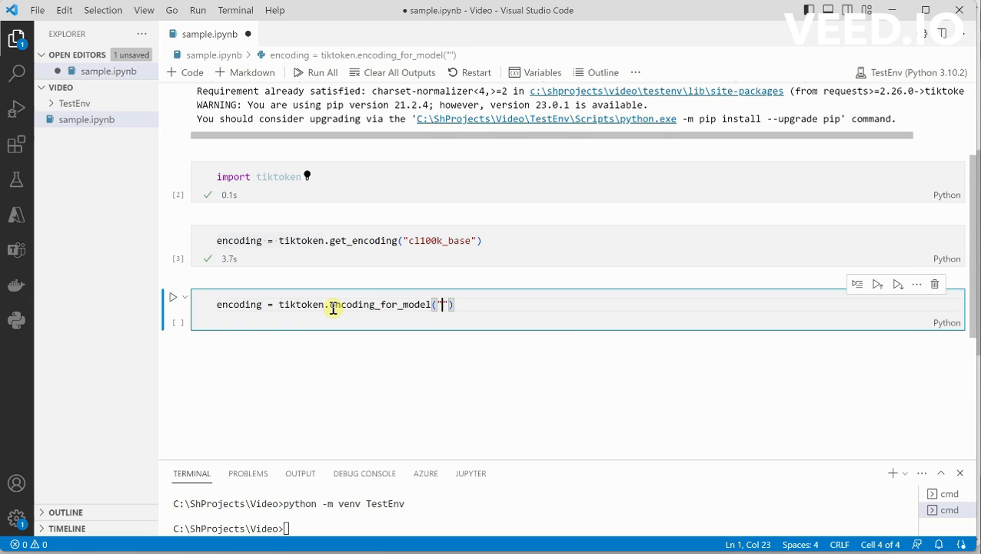
pyautogui.write('gpt-')
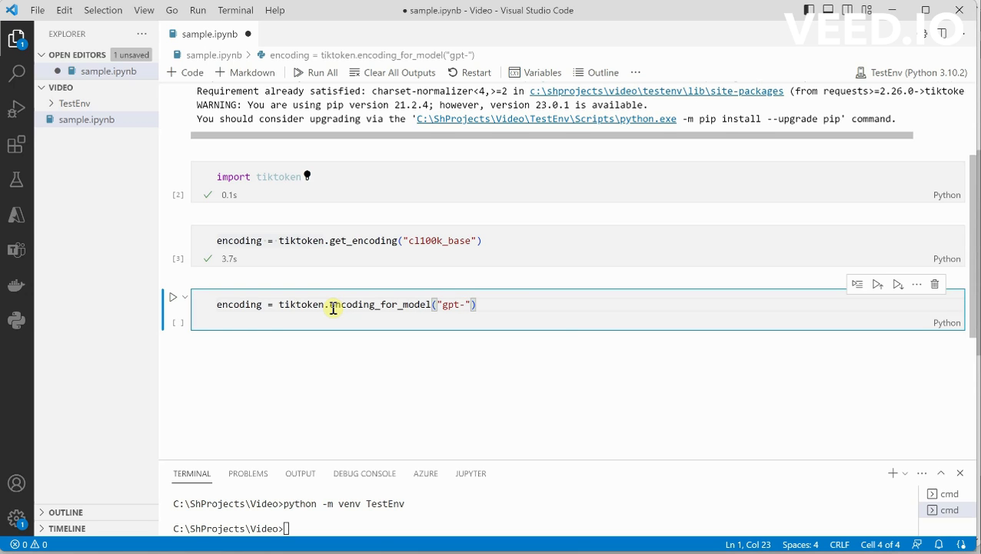
pyautogui.write('3.5')
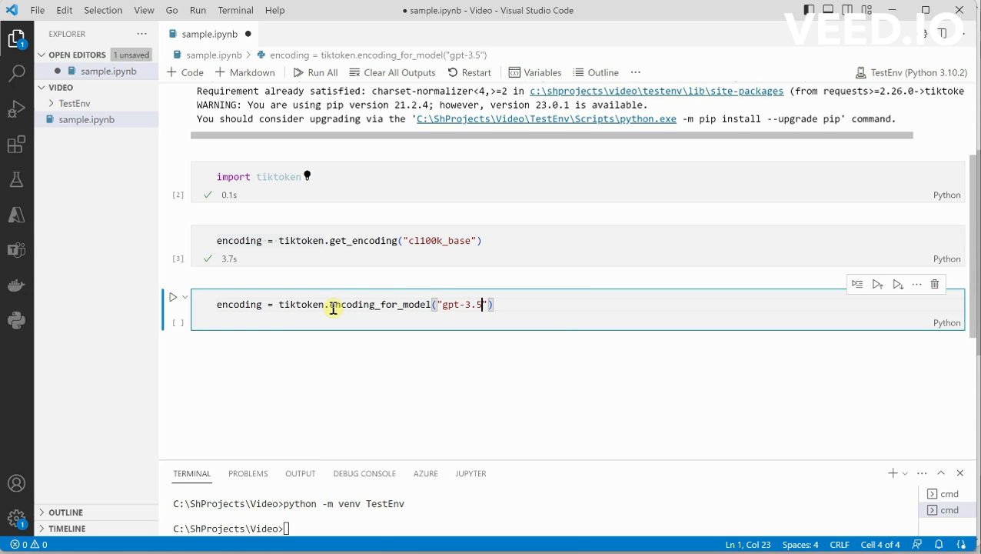
pyautogui.write('-turbo')
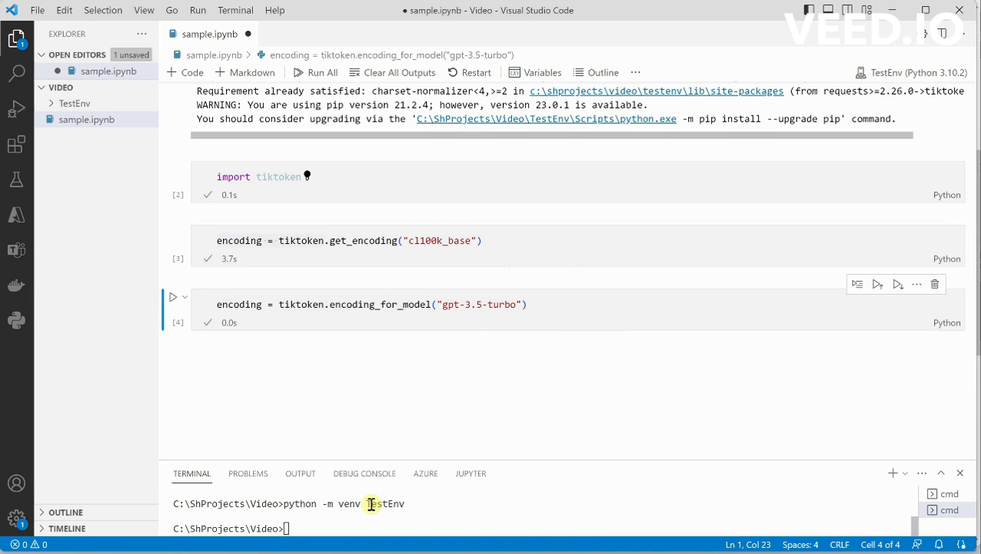
pyautogui.moveTo(482, 396)
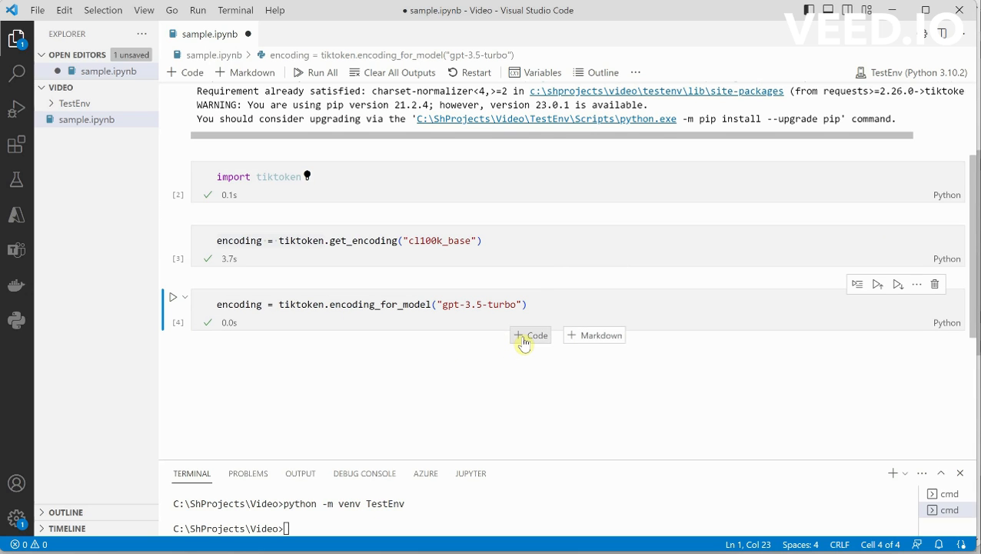
# - Add a fifth cell containing encoded_text = encoding.encode('Today is a beautiful day!')
pyautogui.click(529, 336)
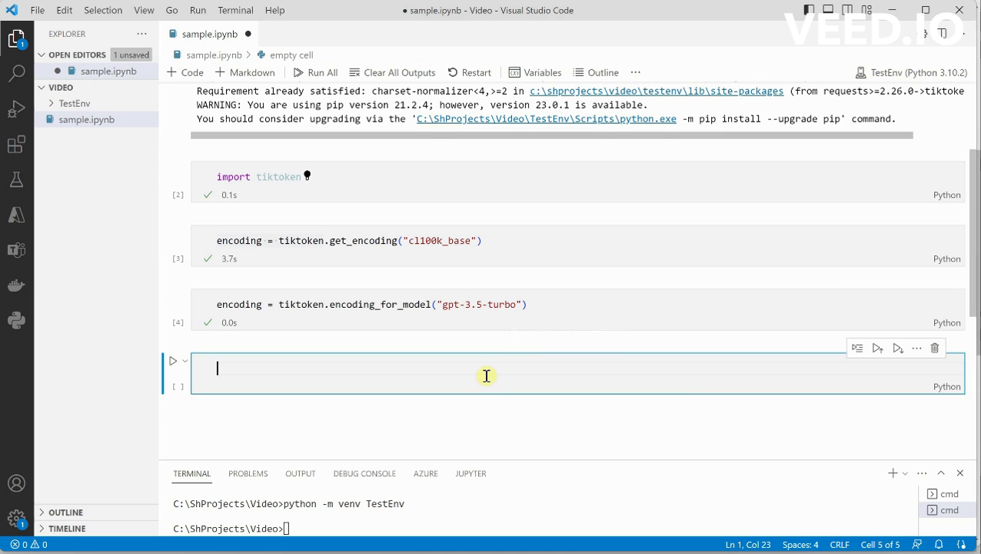
pyautogui.write('encod')
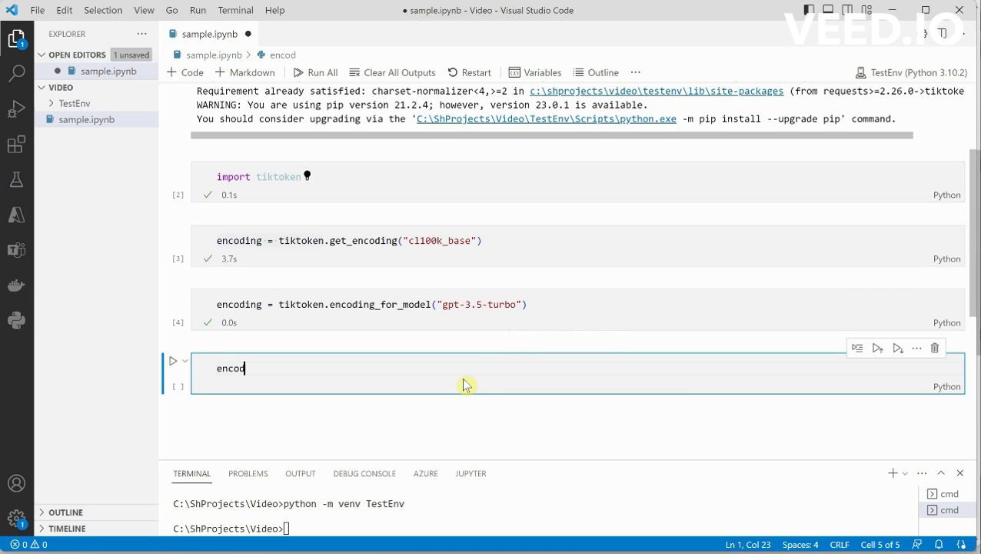
pyautogui.write('ed_tex')
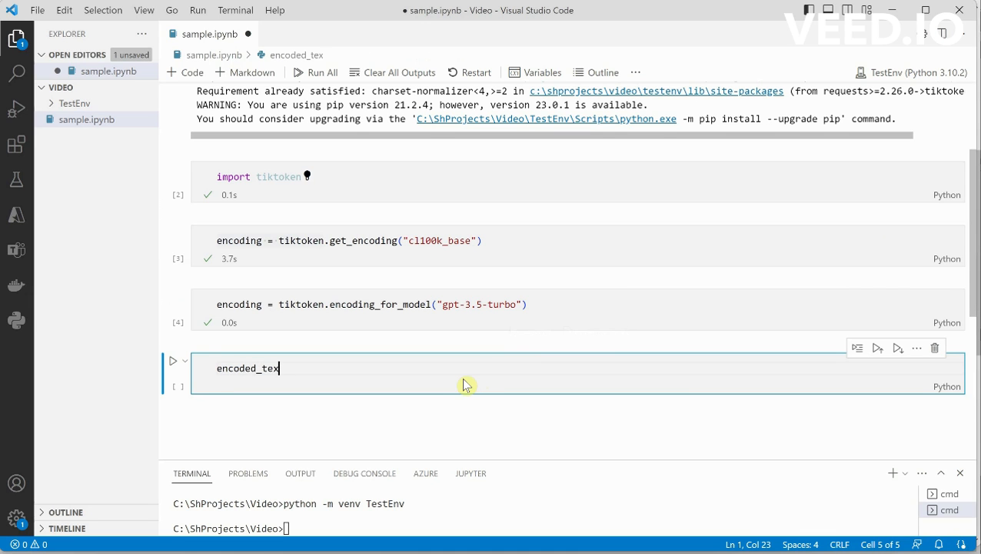
pyautogui.write('t =')
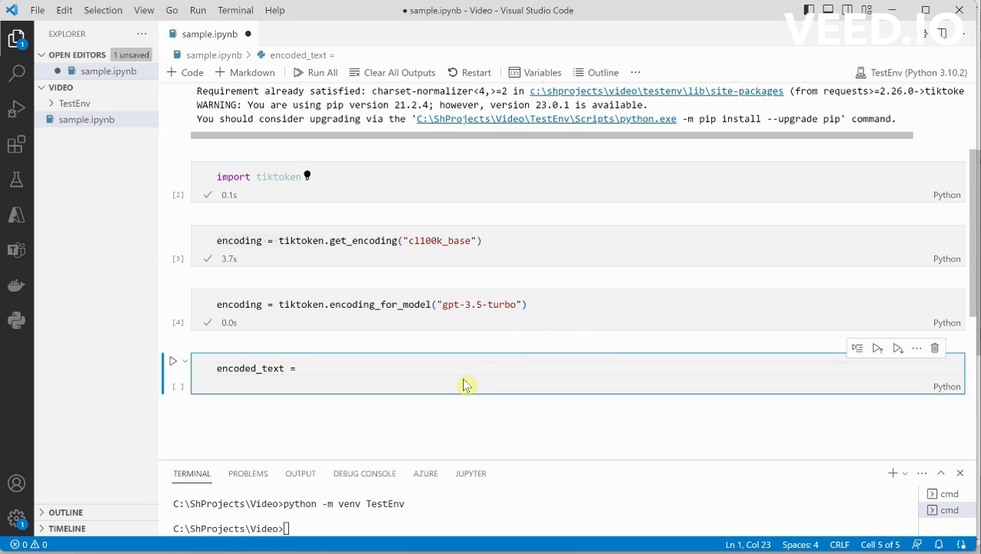
pyautogui.write('en')
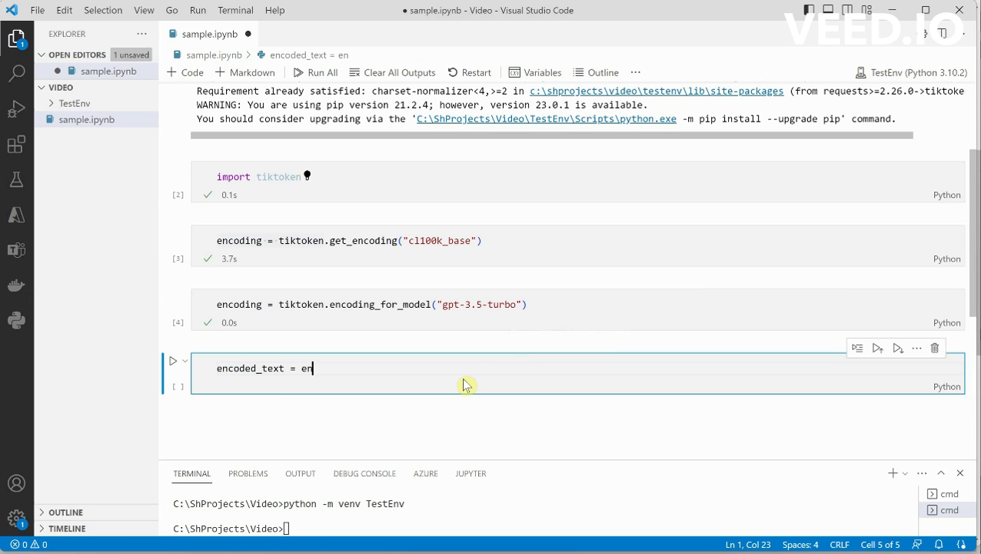
pyautogui.write('coding')
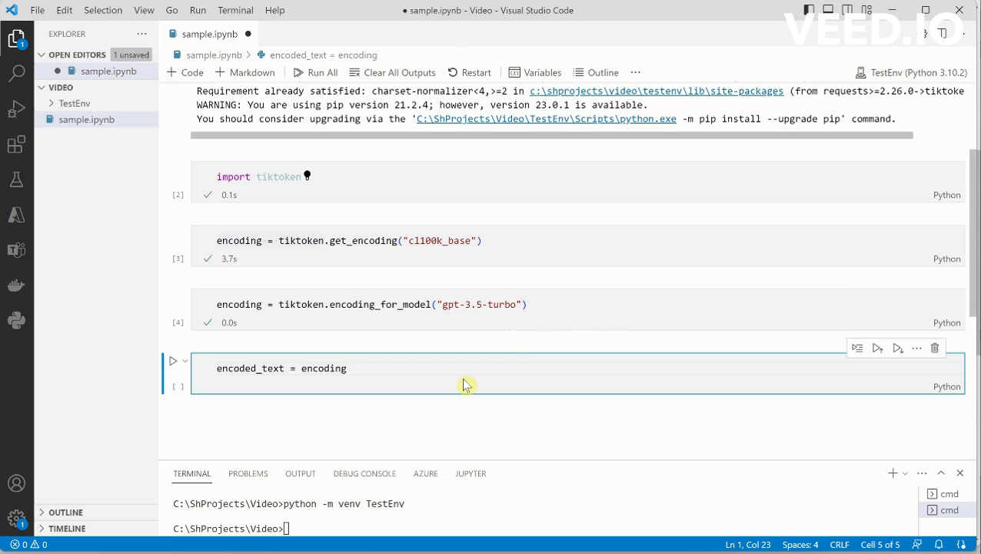
pyautogui.write('.enco')
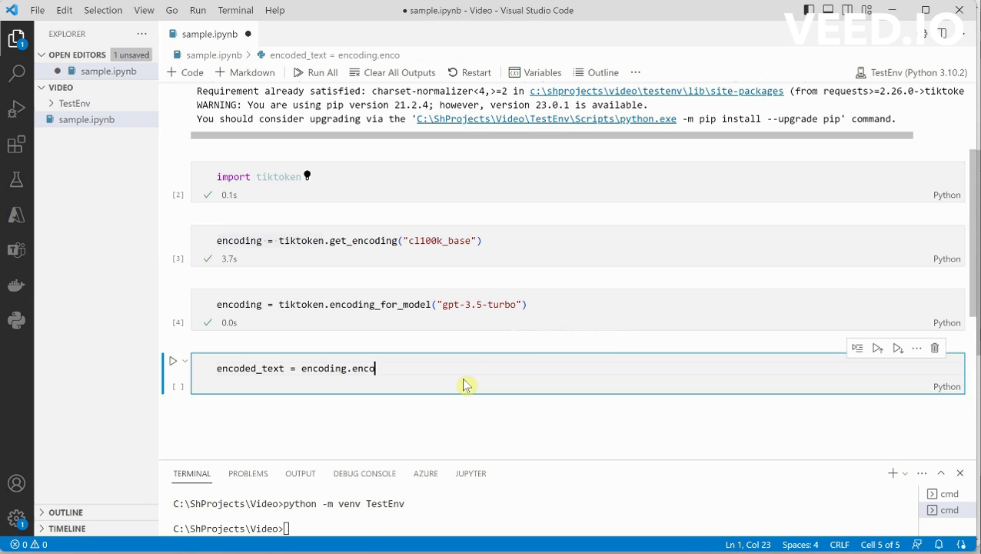
pyautogui.write('de()')
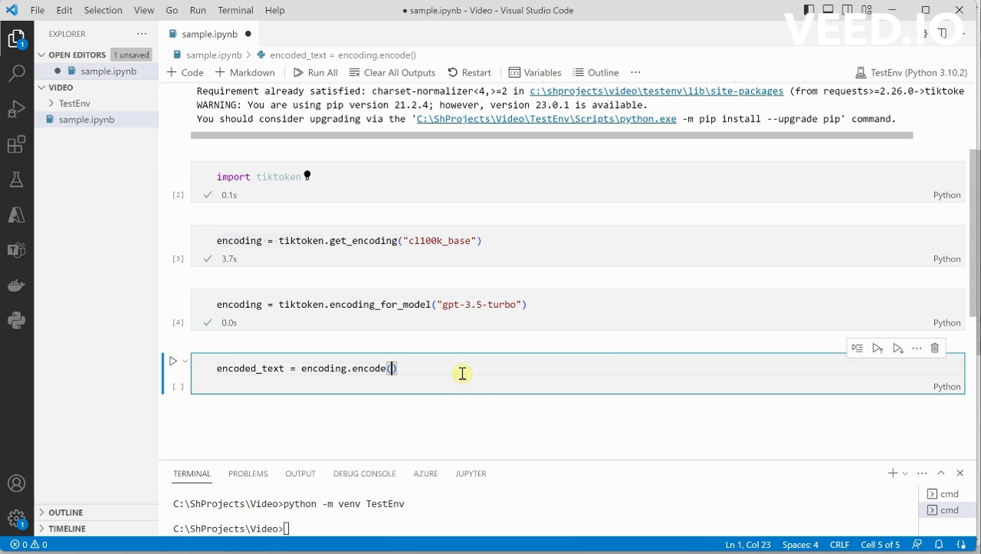
pyautogui.moveTo(430, 373)
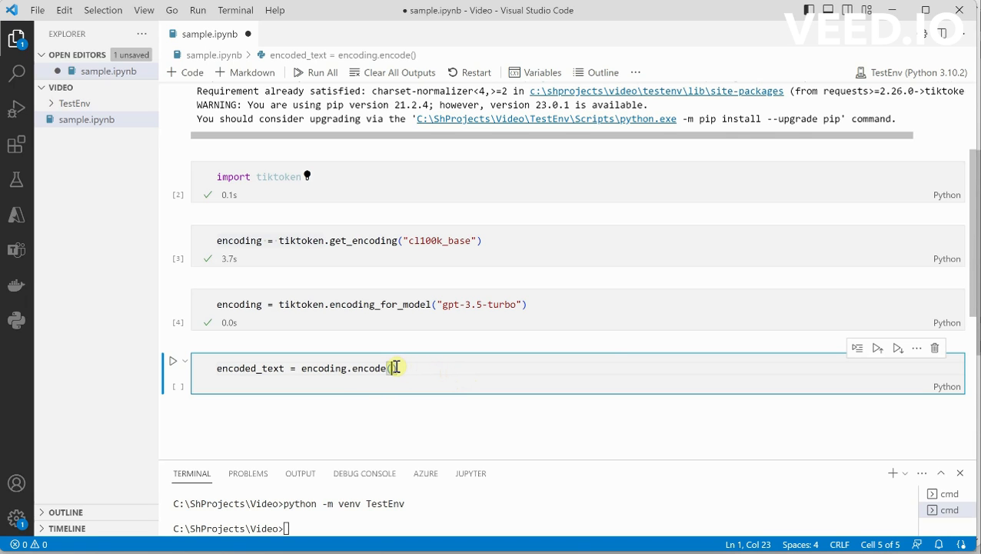
pyautogui.write("'To'")
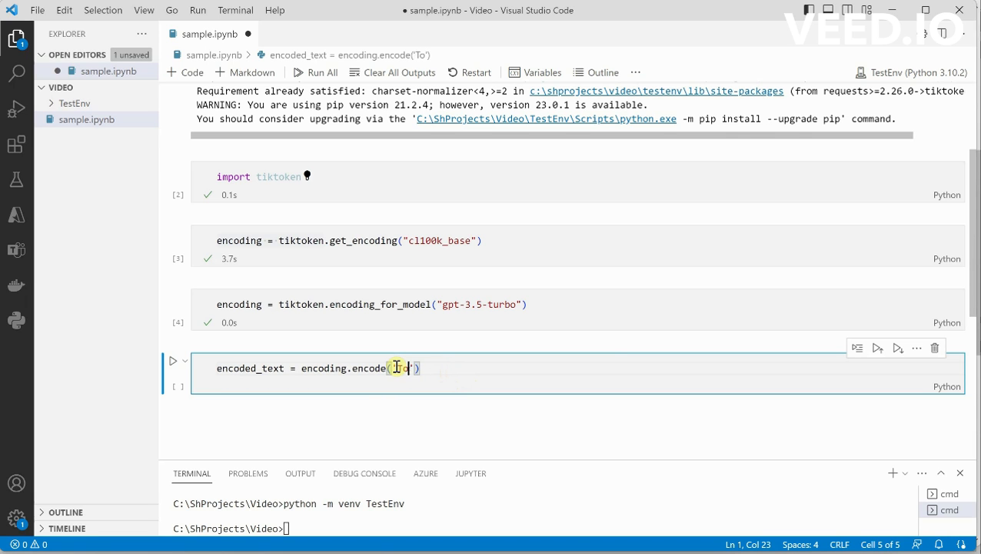
pyautogui.write('oday is a beautiful da')
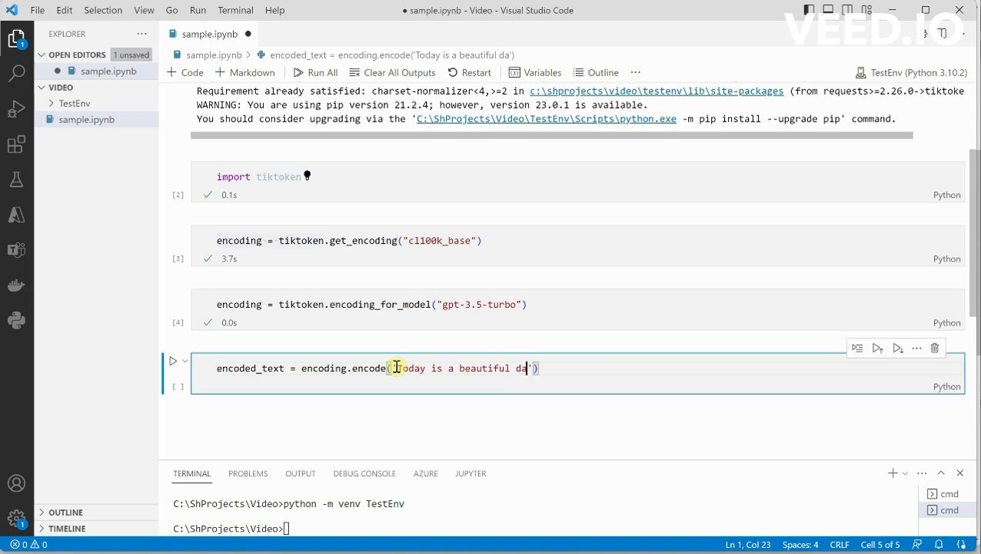
pyautogui.write('y!')
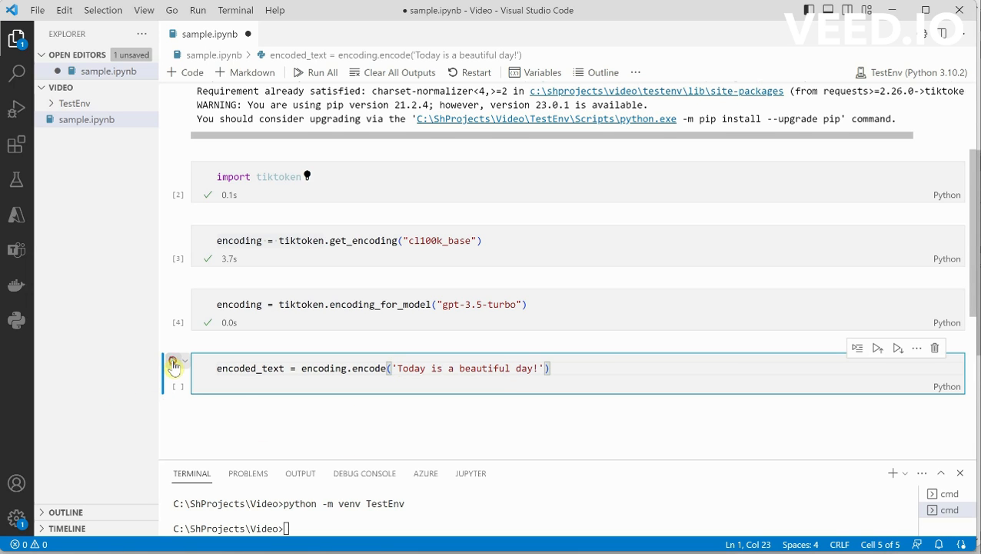
# - Run the encoding cell and add an encoded_text line to display the token list
pyautogui.click(175, 368)
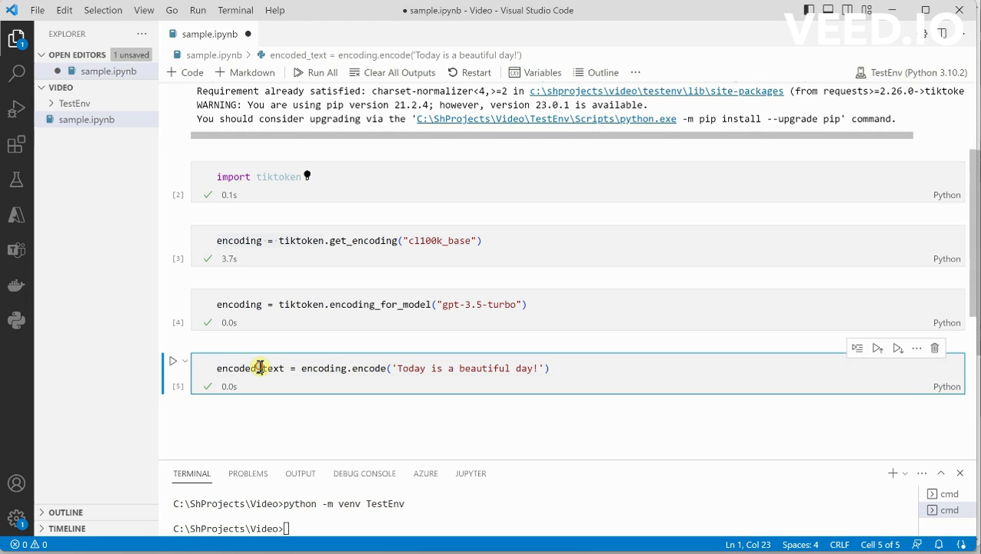
pyautogui.doubleClick(259, 367)
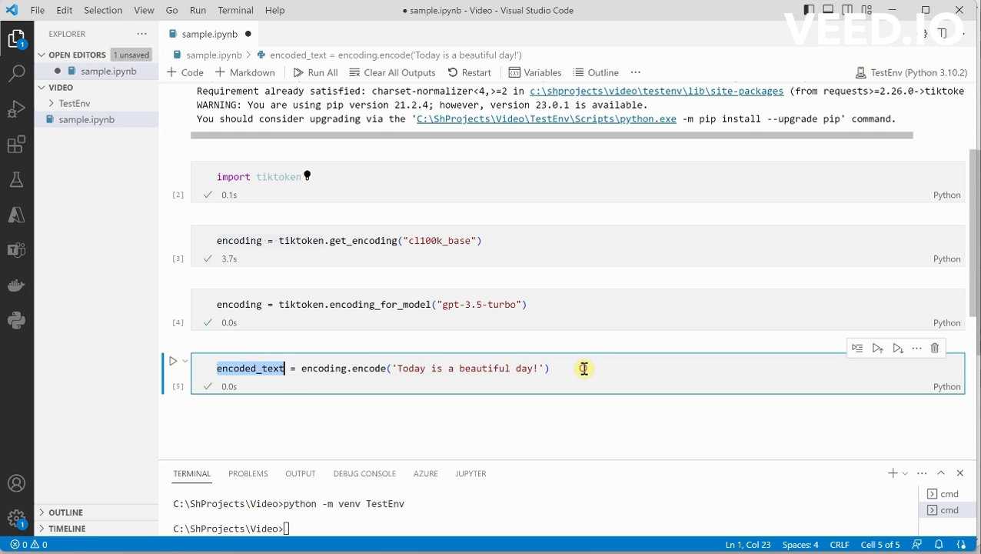
pyautogui.write('encoded_text')
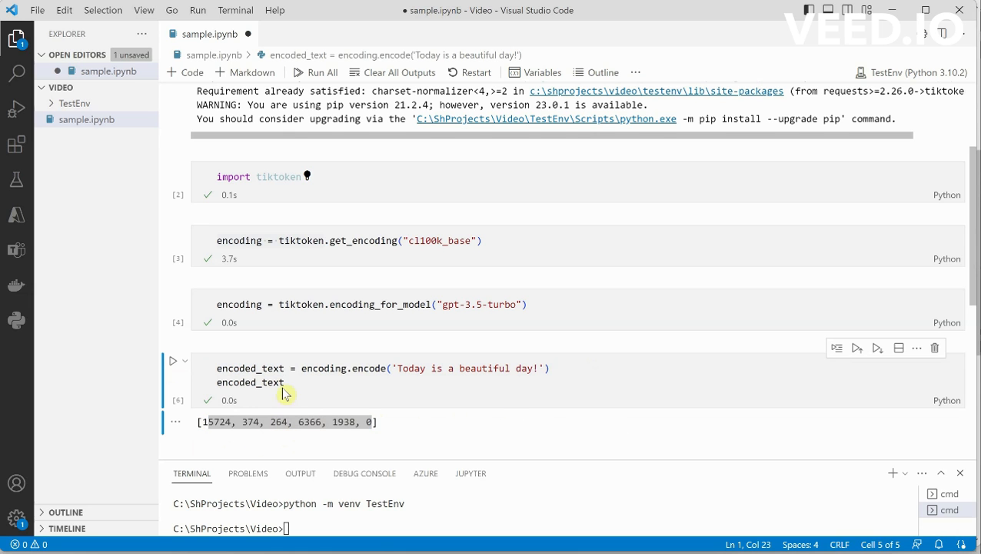
pyautogui.moveTo(545, 405)
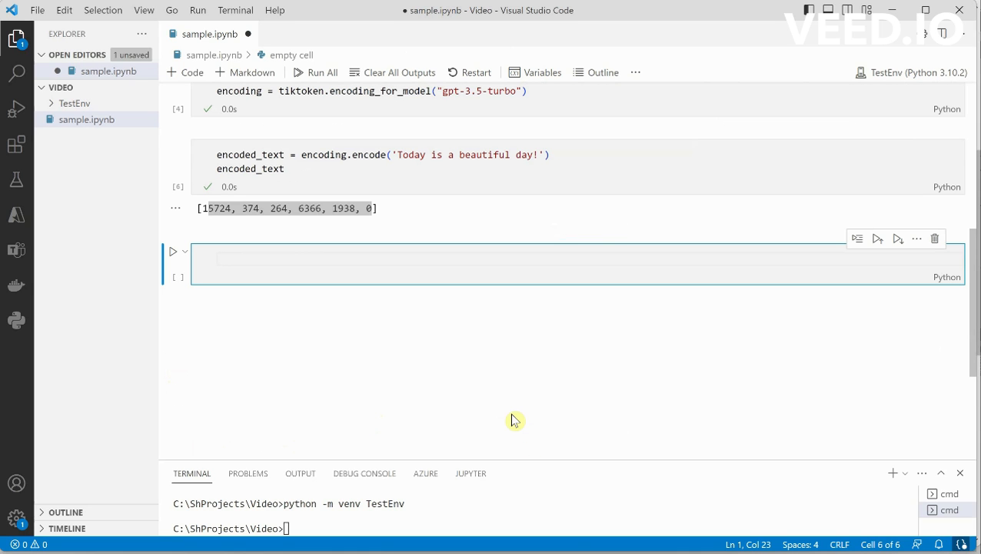
pyautogui.write('len(e)')
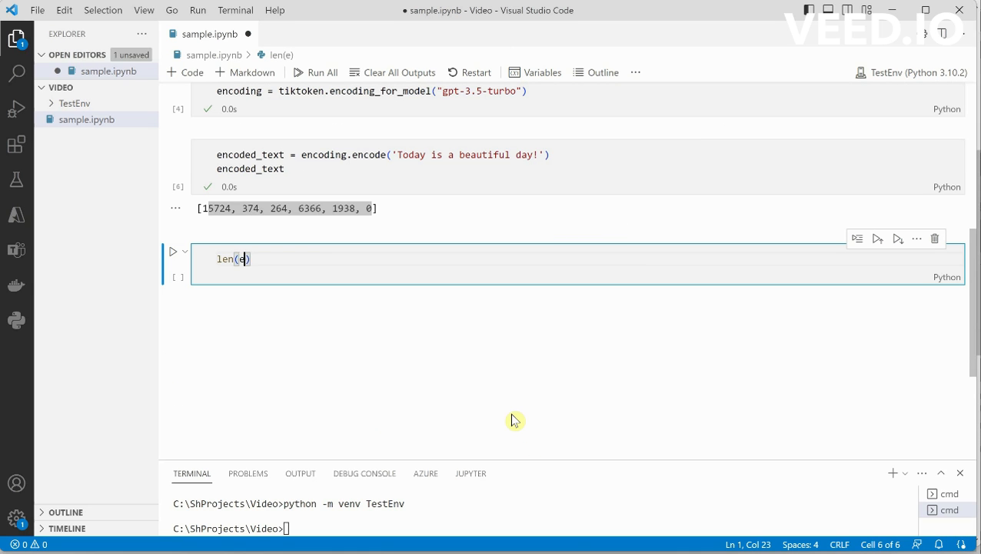
pyautogui.write('ncoded_')
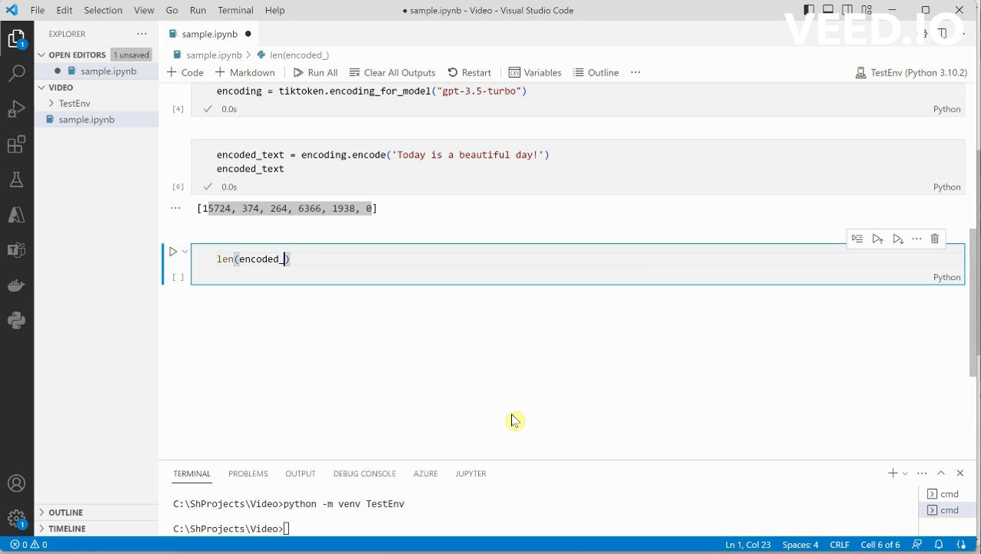
pyautogui.write('text')
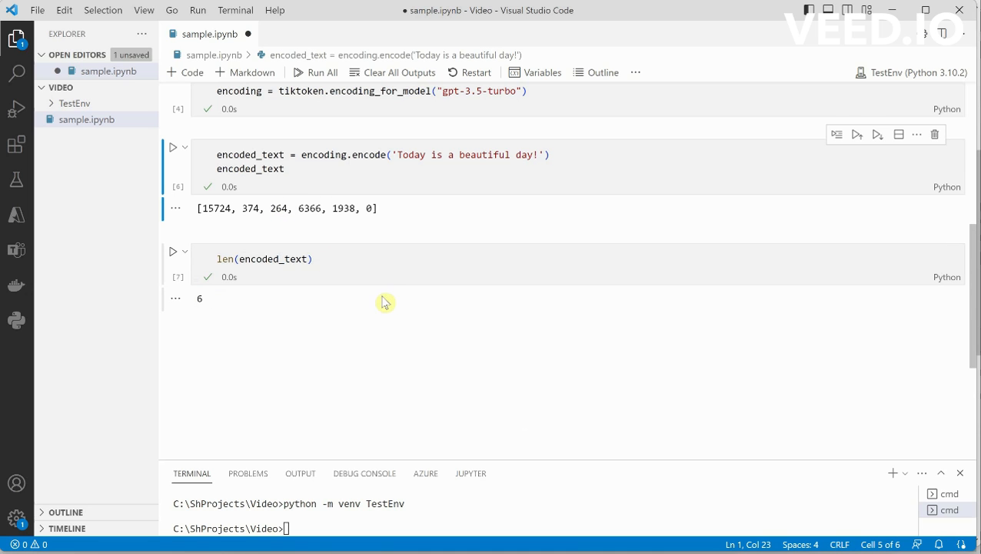
pyautogui.moveTo(366, 290)
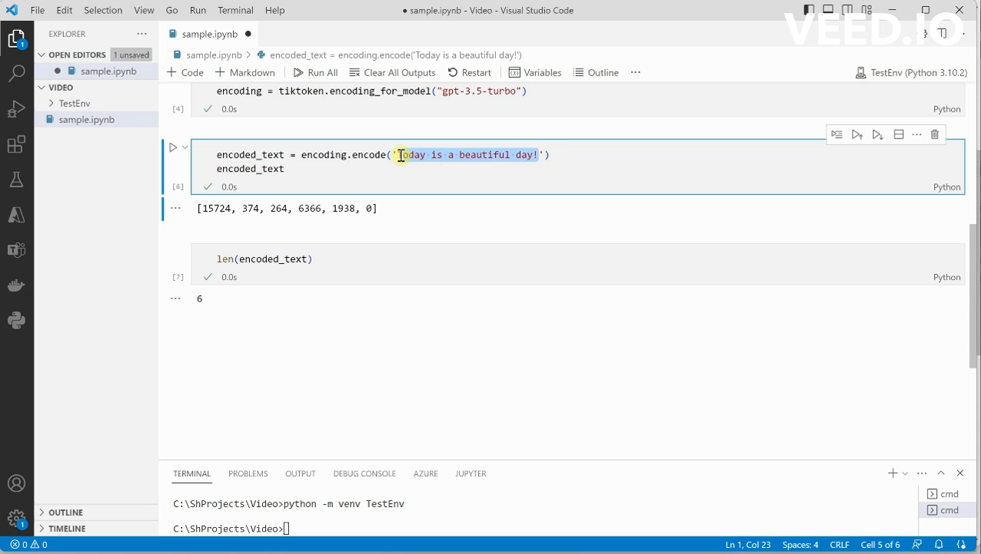
pyautogui.moveTo(397, 155); pyautogui.dragTo(540, 154)
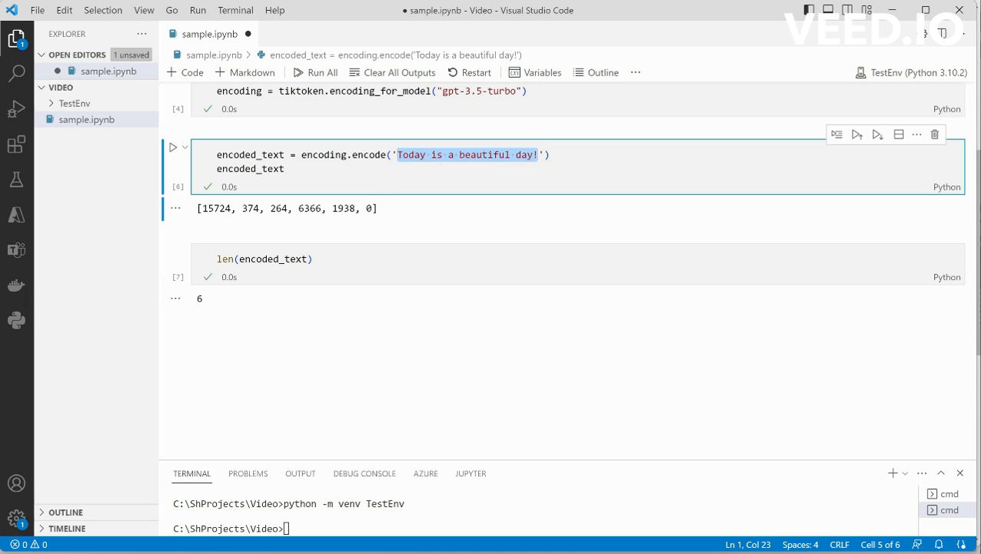
pyautogui.moveTo(293, 276)
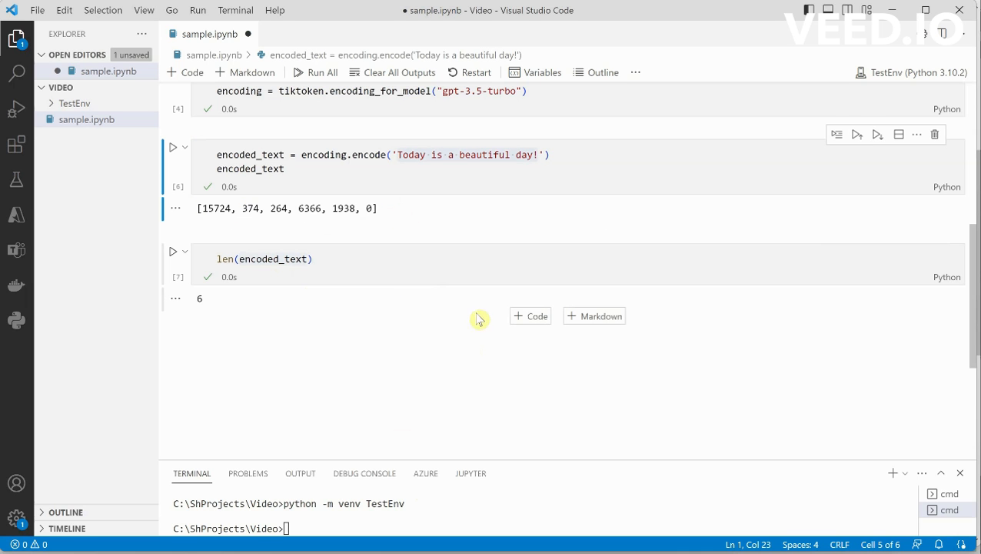
pyautogui.moveTo(403, 223)
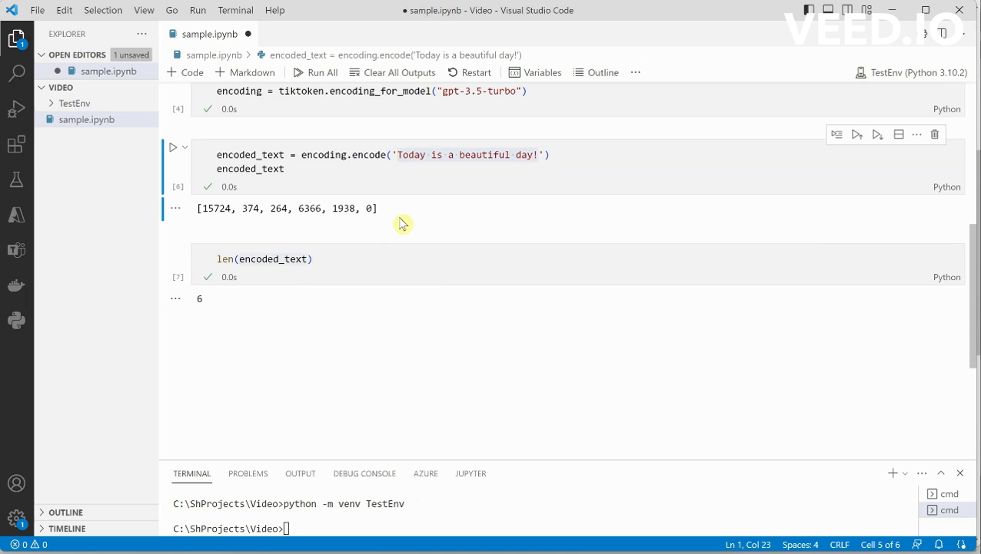
pyautogui.moveTo(455, 306)
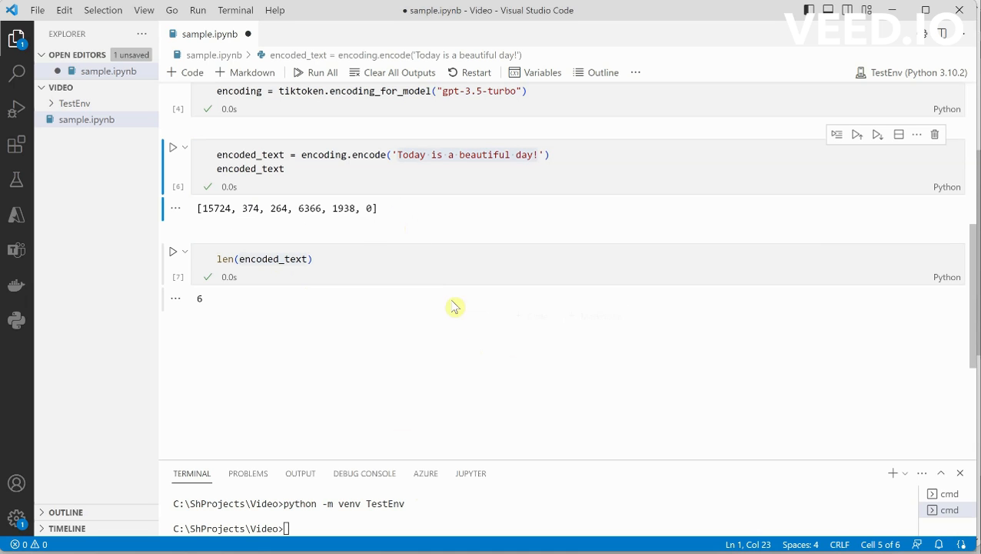
pyautogui.moveTo(534, 322)
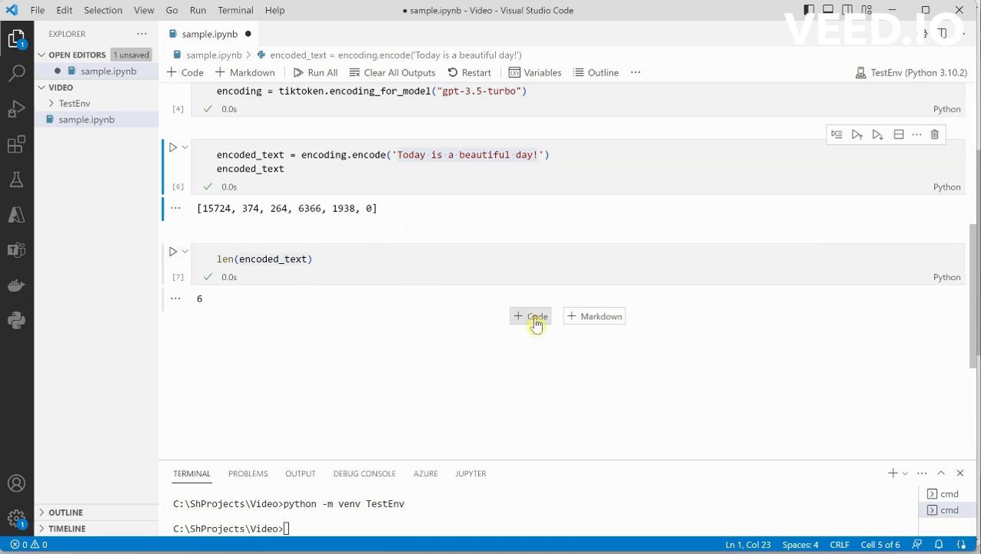
# - Add and run encoding.decode([15724, 374, 264, 6366, 1938, 0]), yielding 'Today is a beautiful day!'
pyautogui.click(529, 315)
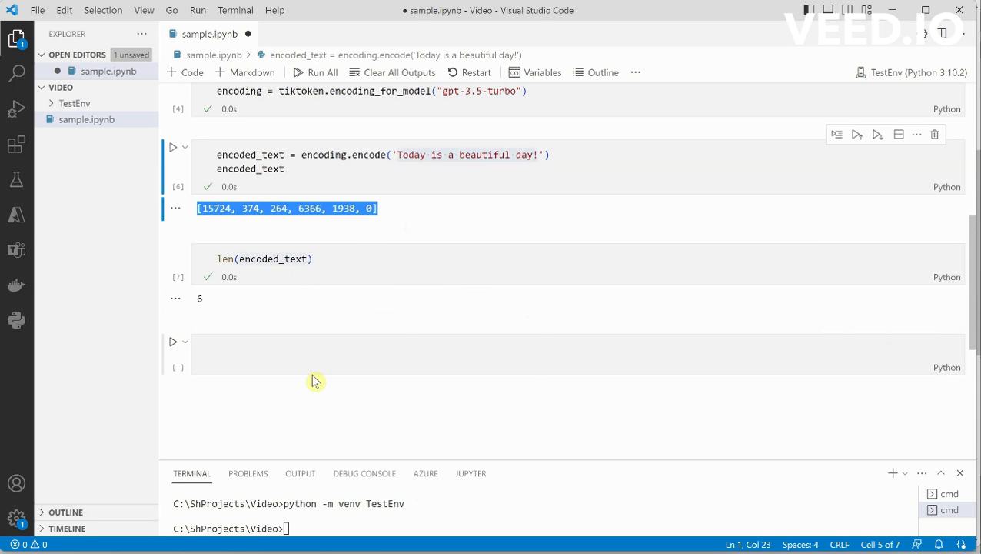
pyautogui.click(329, 354)
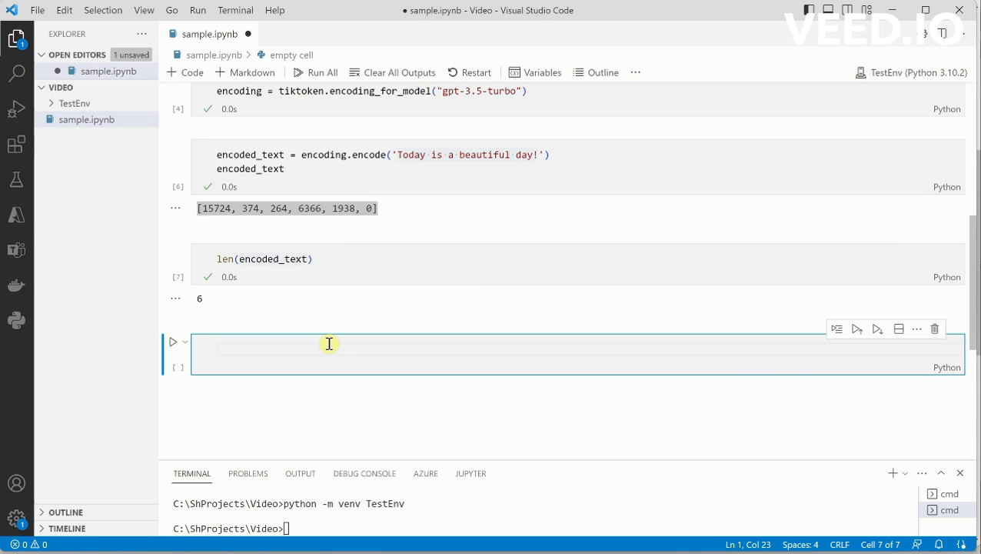
pyautogui.write('encoding.')
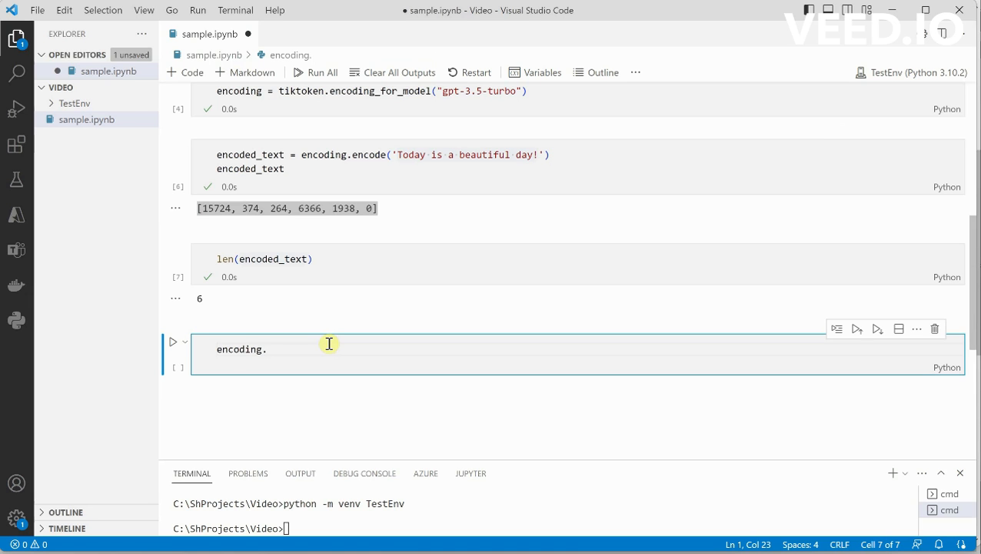
pyautogui.write('decode')
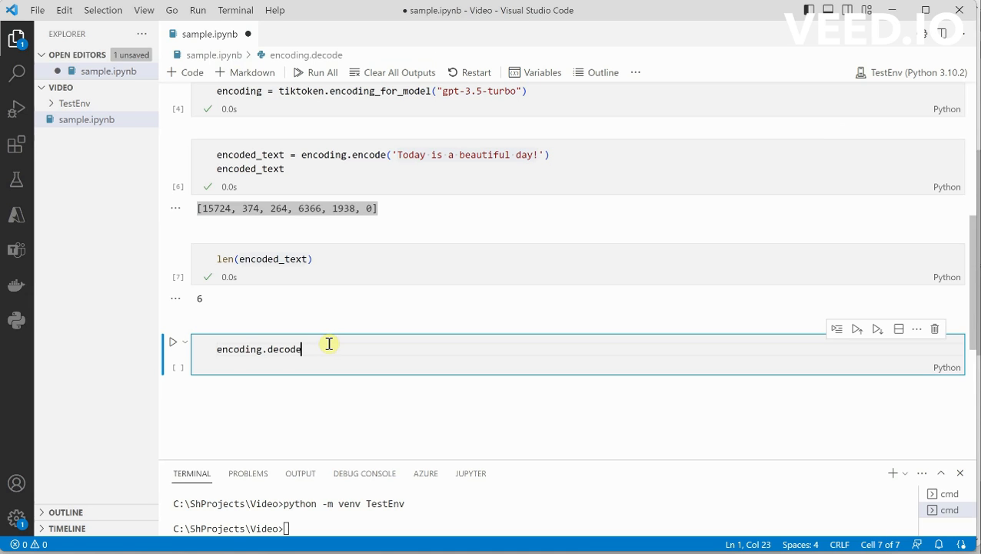
pyautogui.write('()')
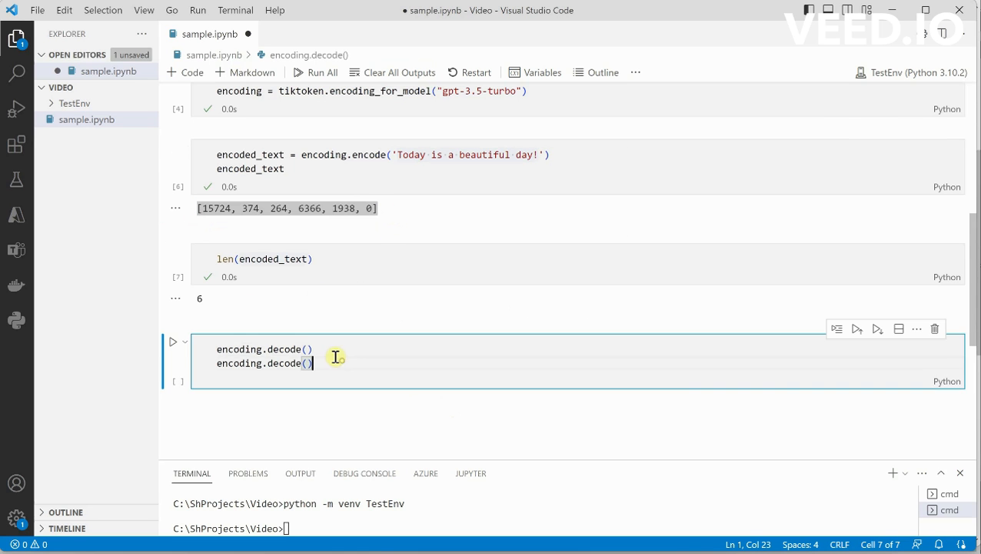
pyautogui.press('ctrl+shift+k')
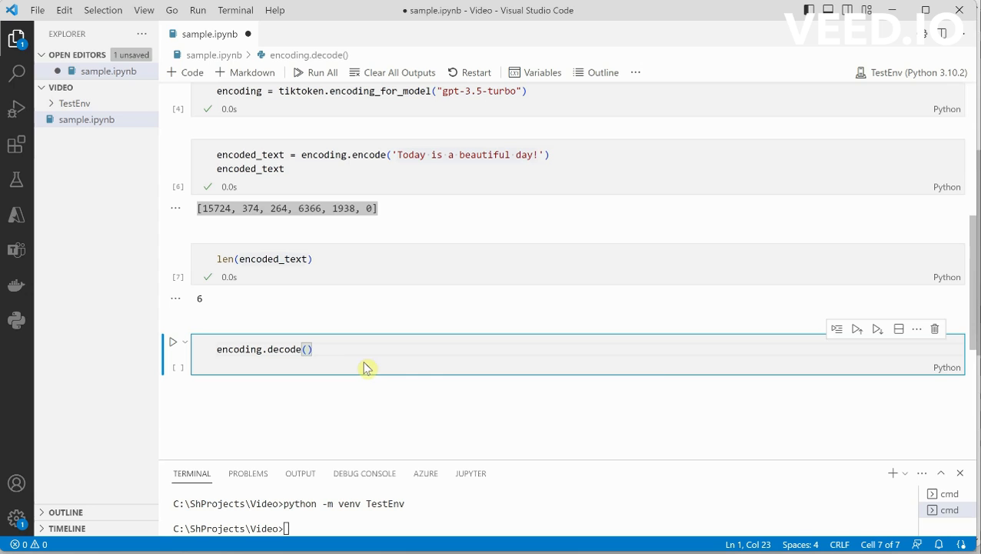
pyautogui.write('[15724, 374, 264, 6366, 1938, 0]')
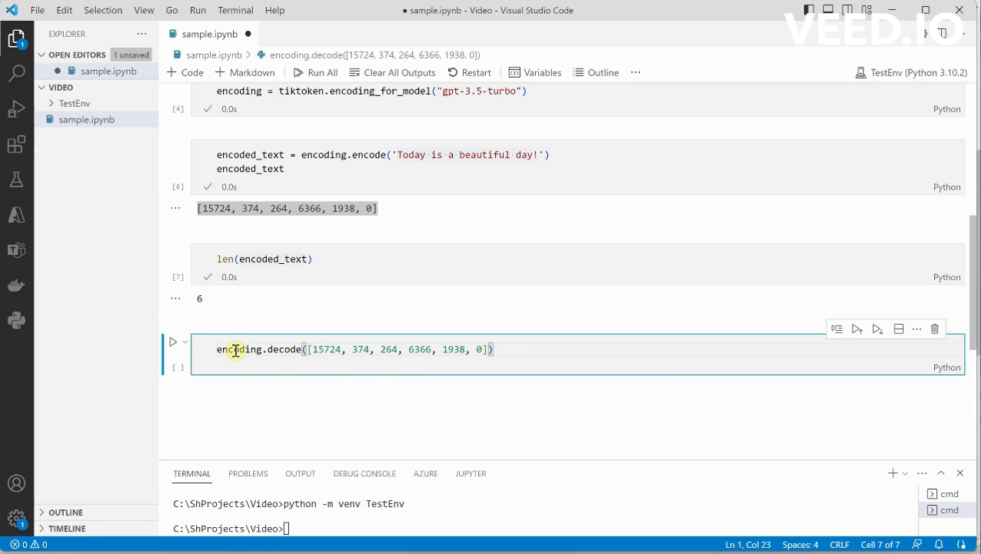
pyautogui.moveTo(172, 345)
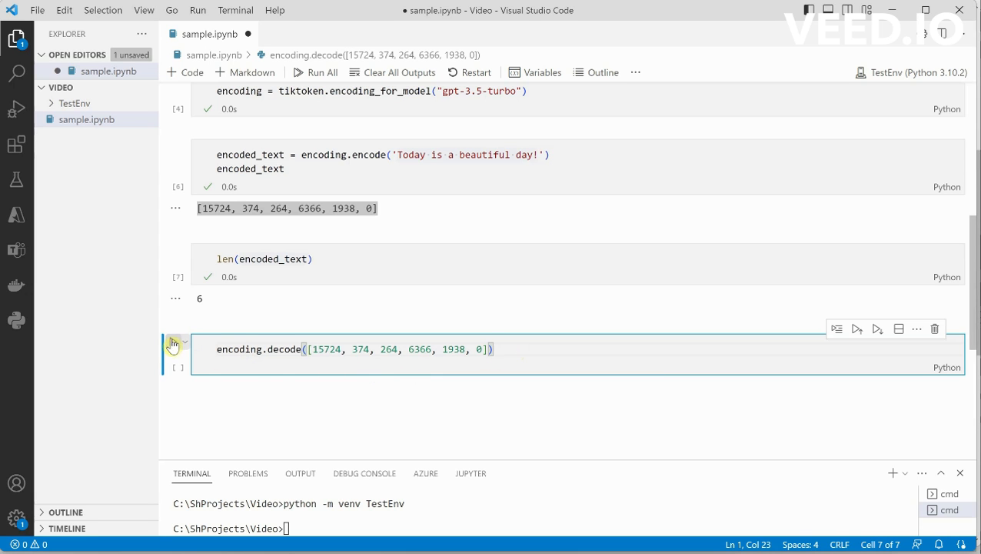
pyautogui.click(174, 343)
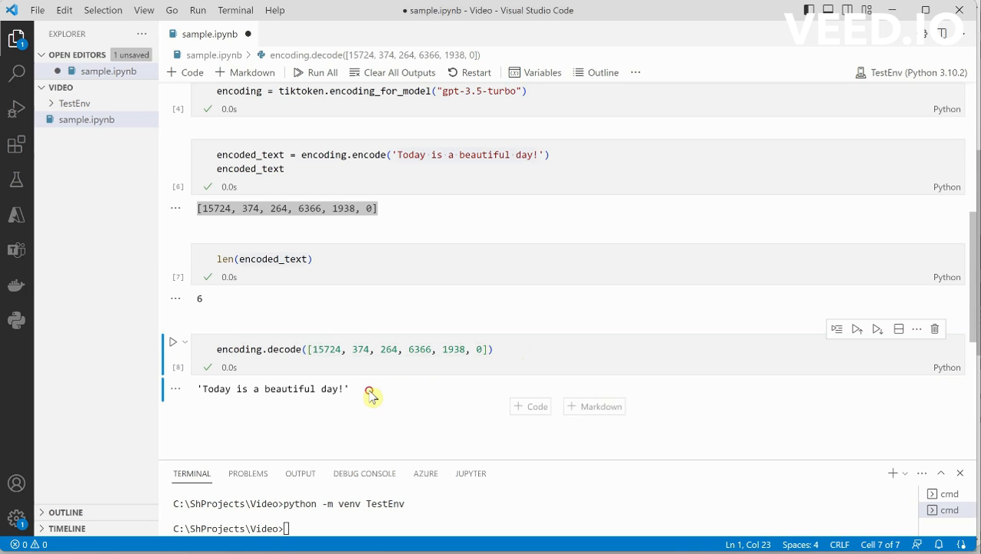
pyautogui.doubleClick(272, 388)
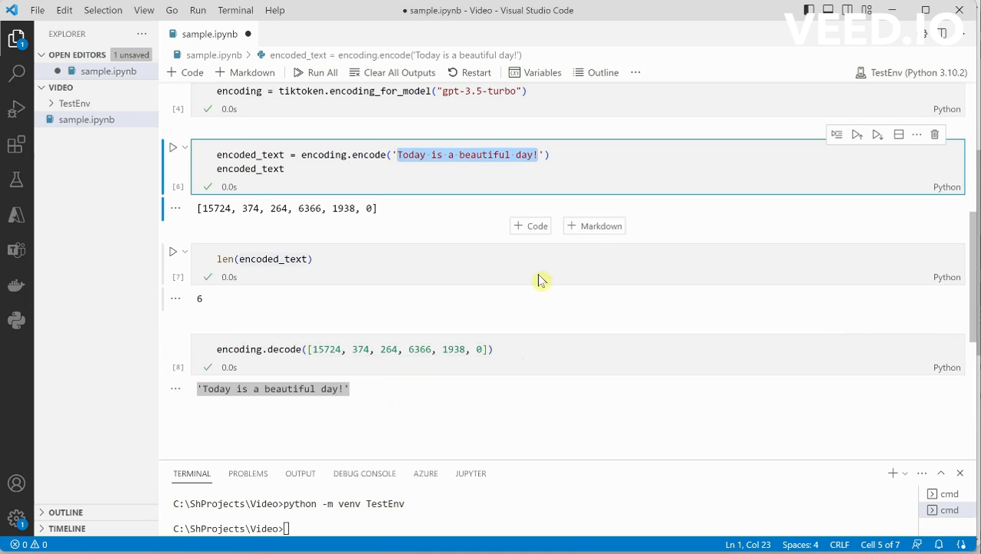
pyautogui.click(594, 316)
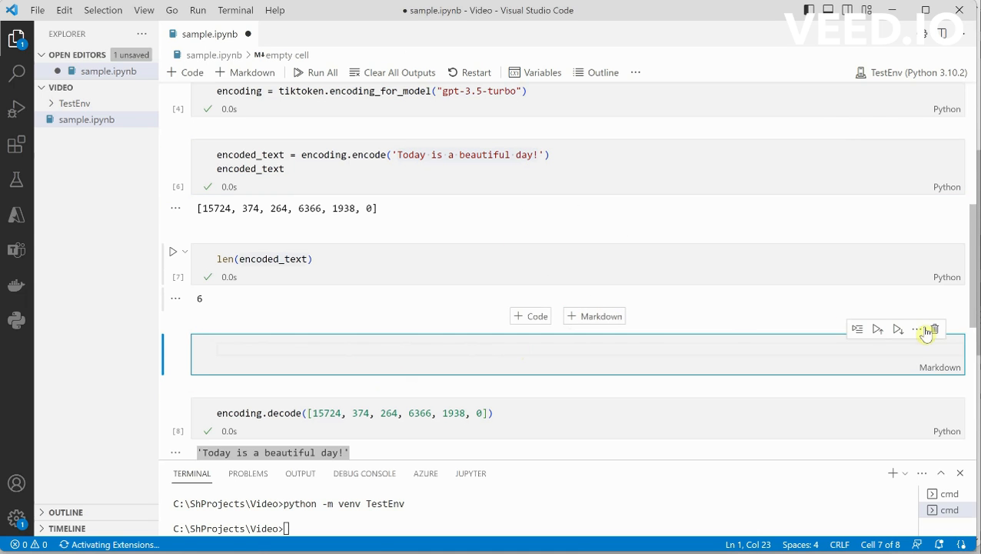
pyautogui.click(938, 330)
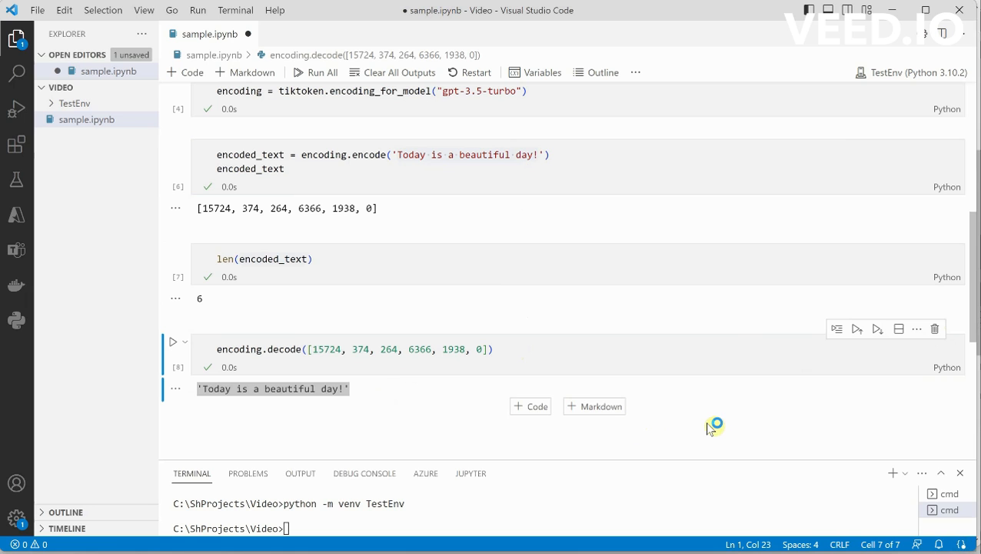
pyautogui.moveTo(710, 424)
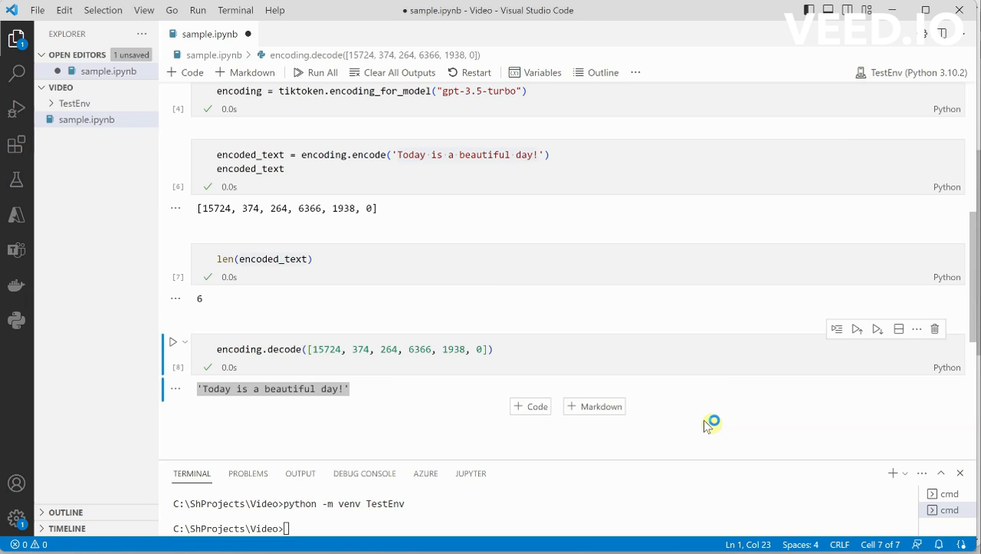
pyautogui.moveTo(706, 425)
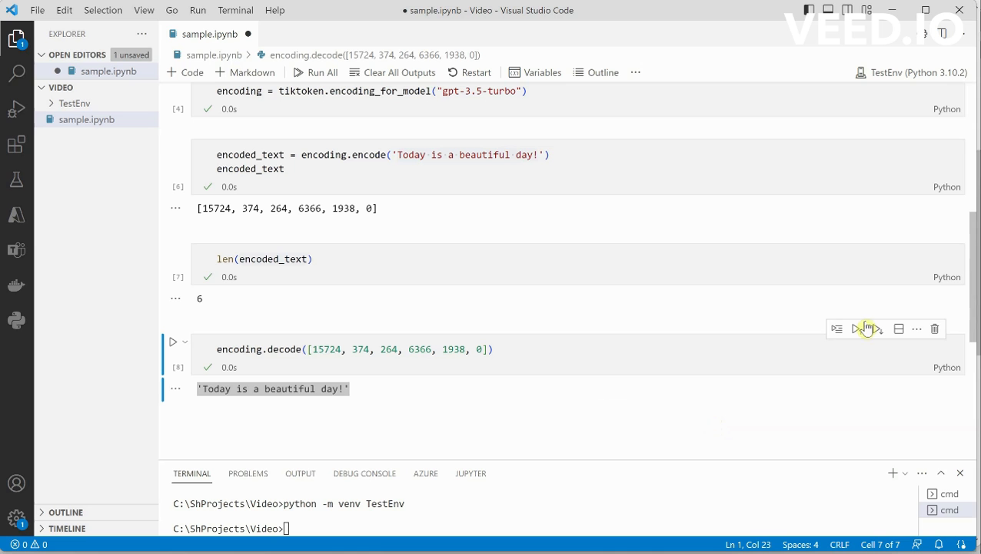
pyautogui.moveTo(419, 394)
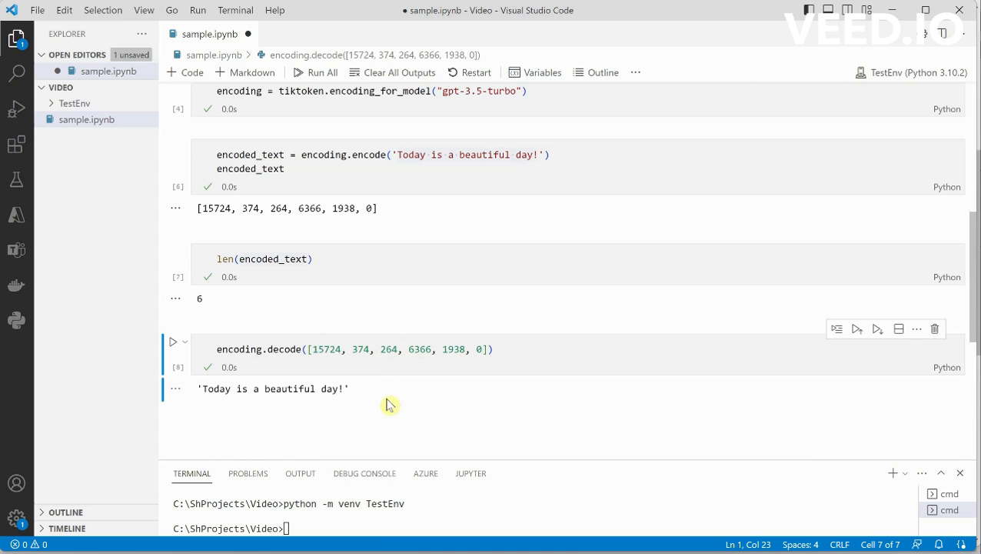
pyautogui.moveTo(376, 400)
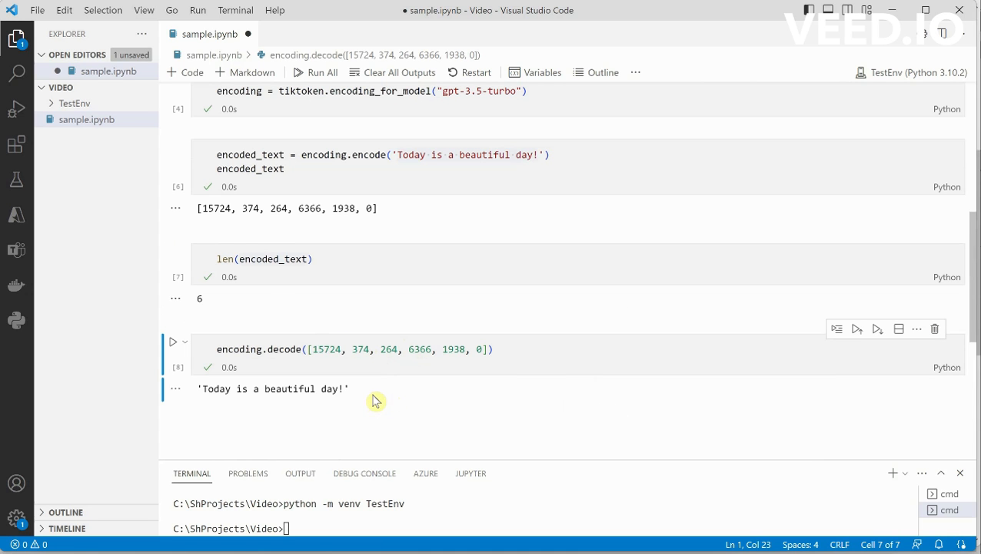
pyautogui.moveTo(427, 399)
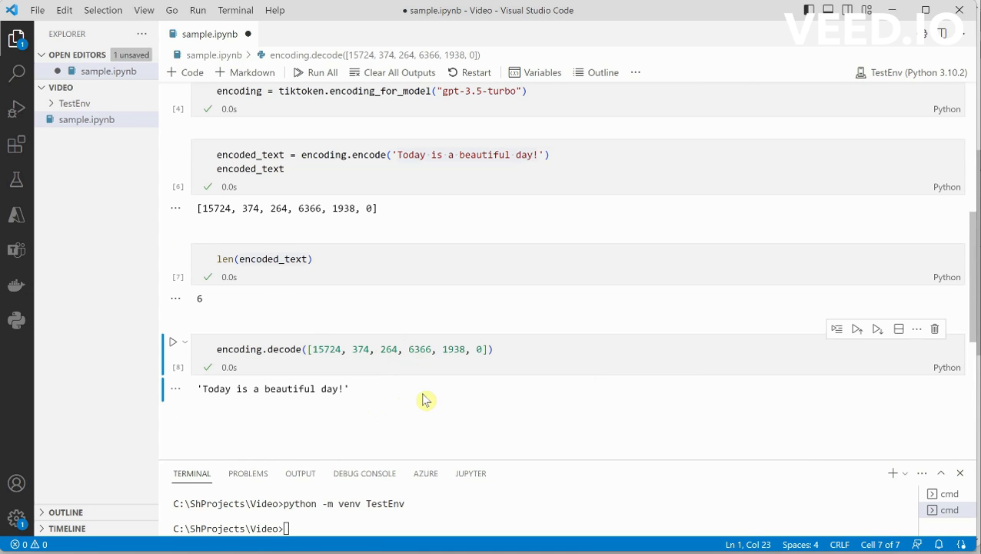
pyautogui.moveTo(428, 400)
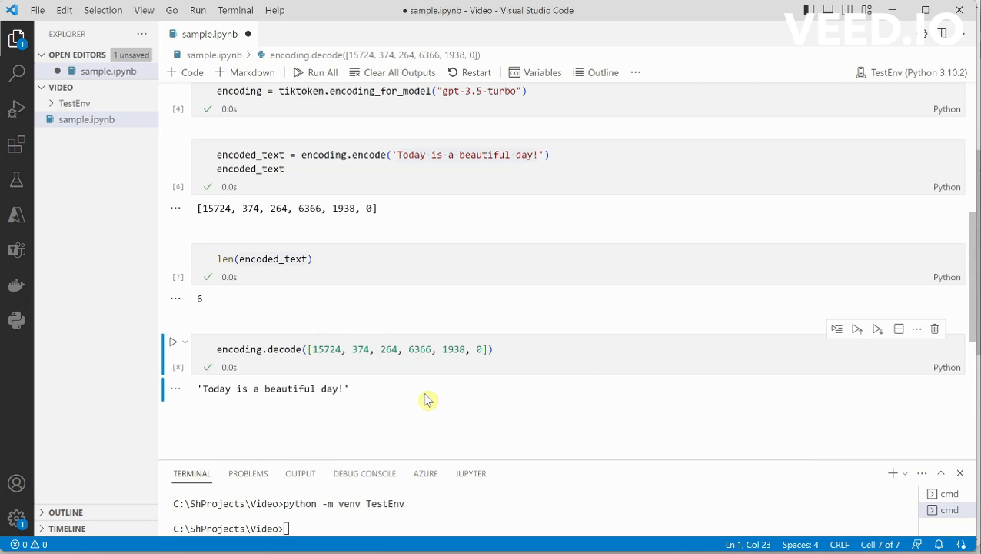
pyautogui.moveTo(501, 399)
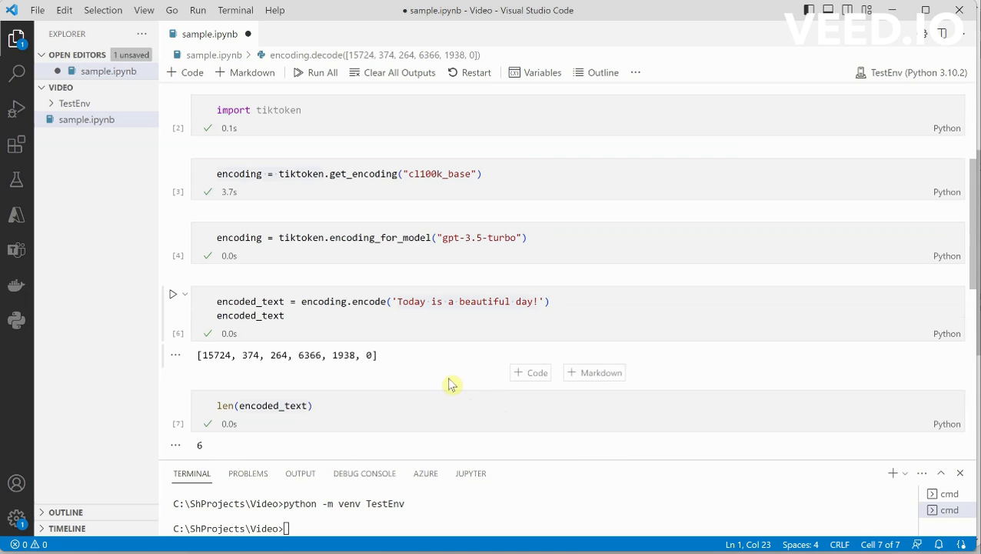
pyautogui.moveTo(444, 379)
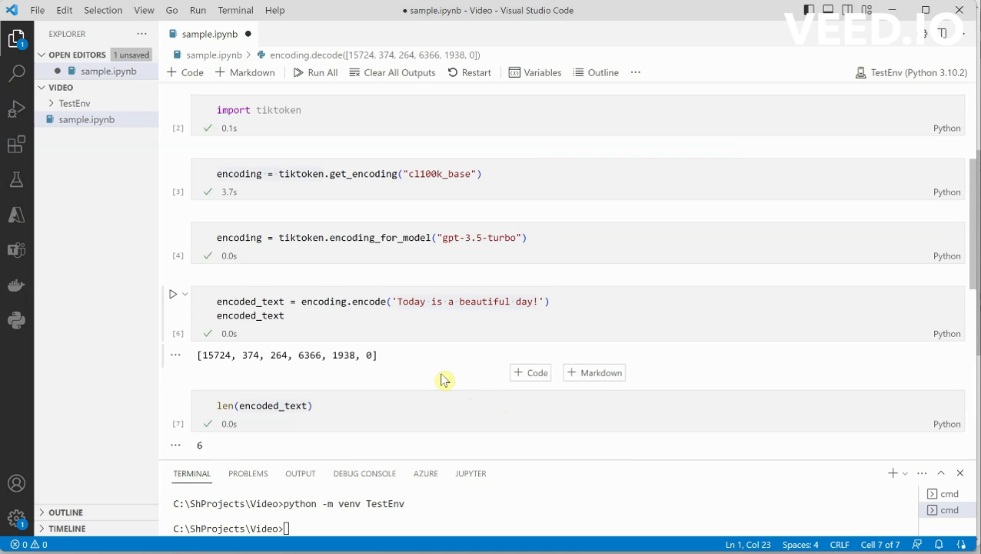
pyautogui.moveTo(495, 369)
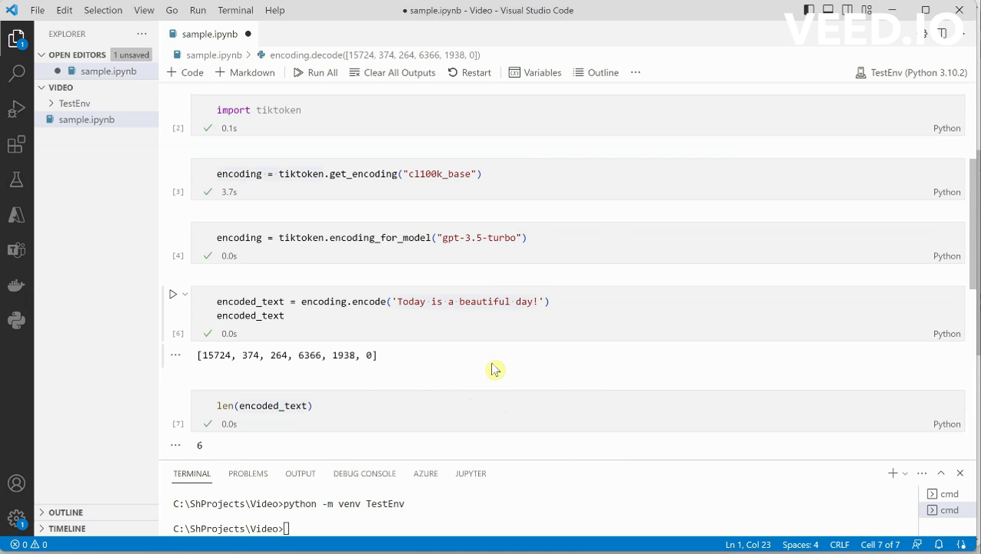